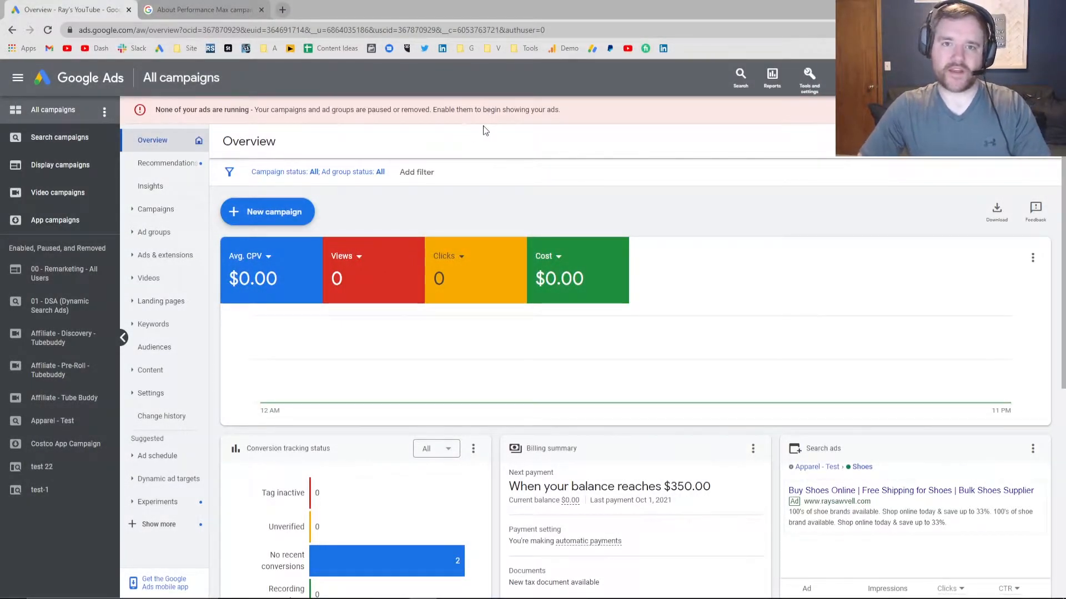
mouse_move(276, 212)
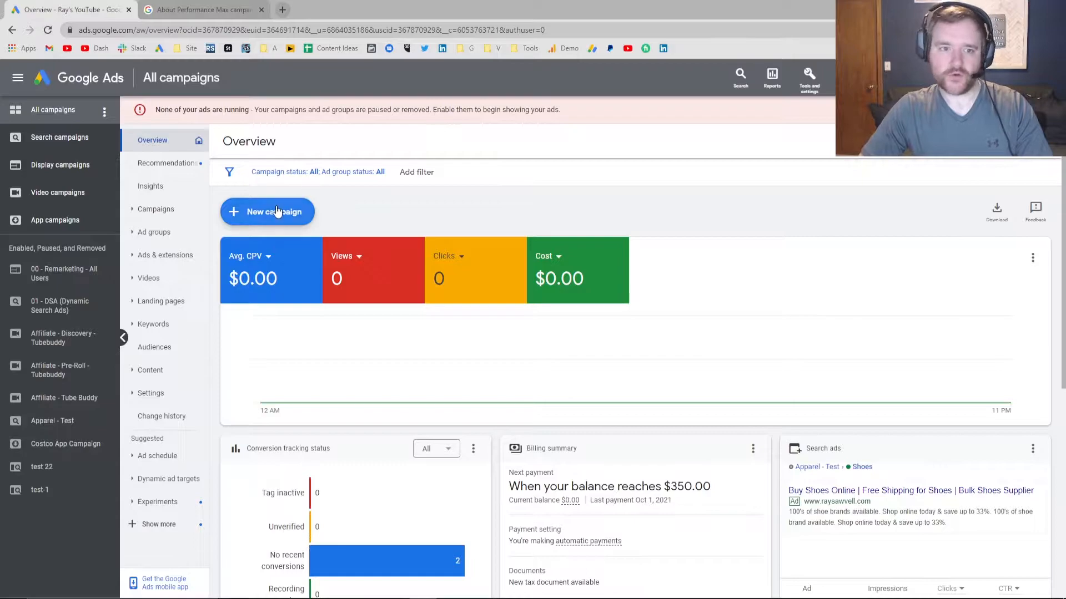
- Create a new campaign without a goal's guidance and reach the campaign type choices
click(267, 211)
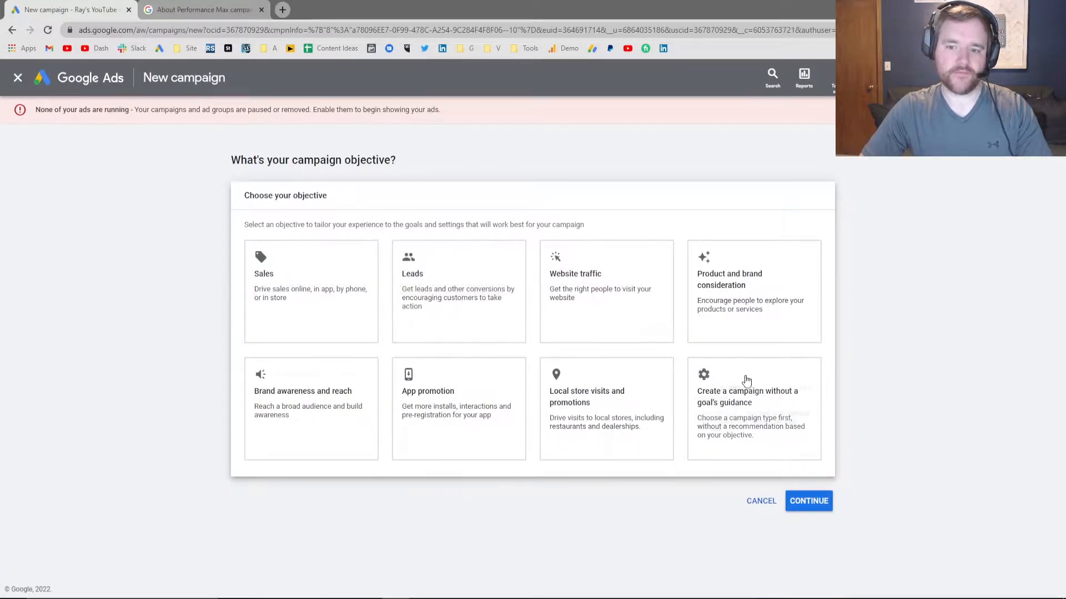
click(747, 407)
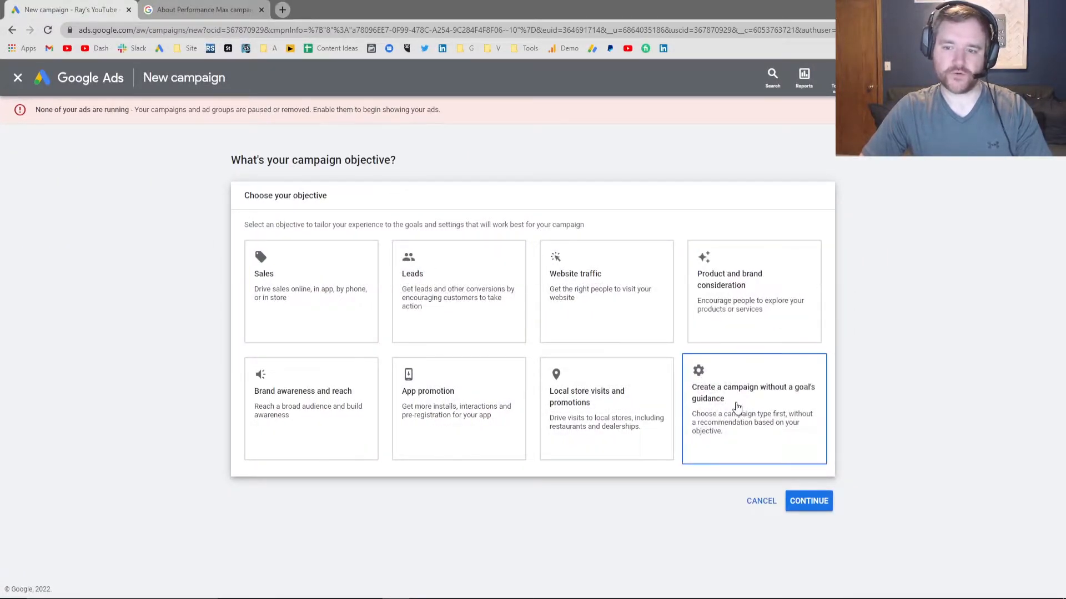
click(808, 502)
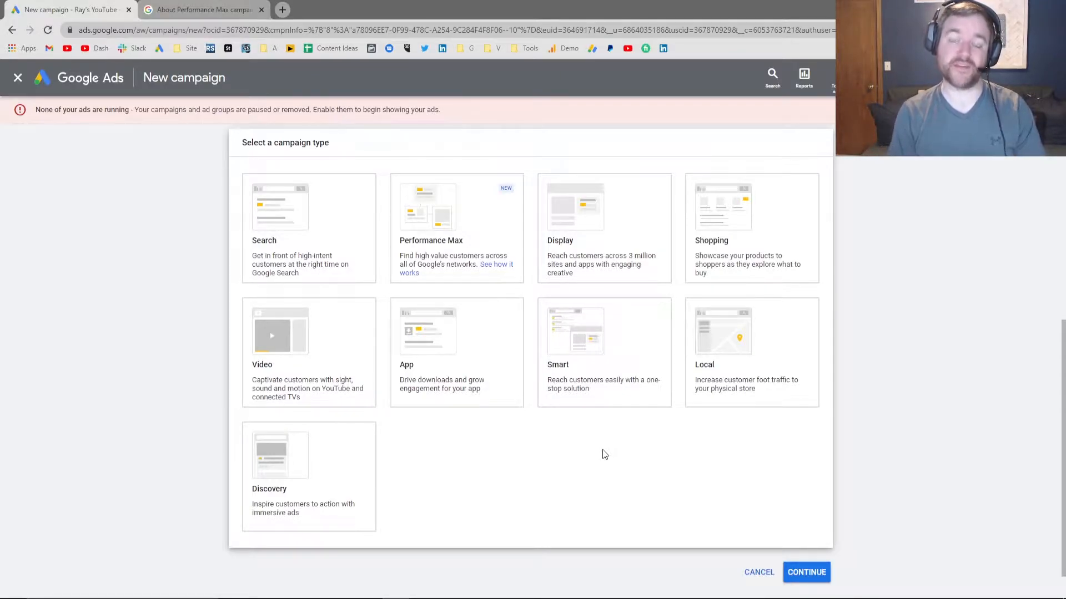
mouse_move(528, 334)
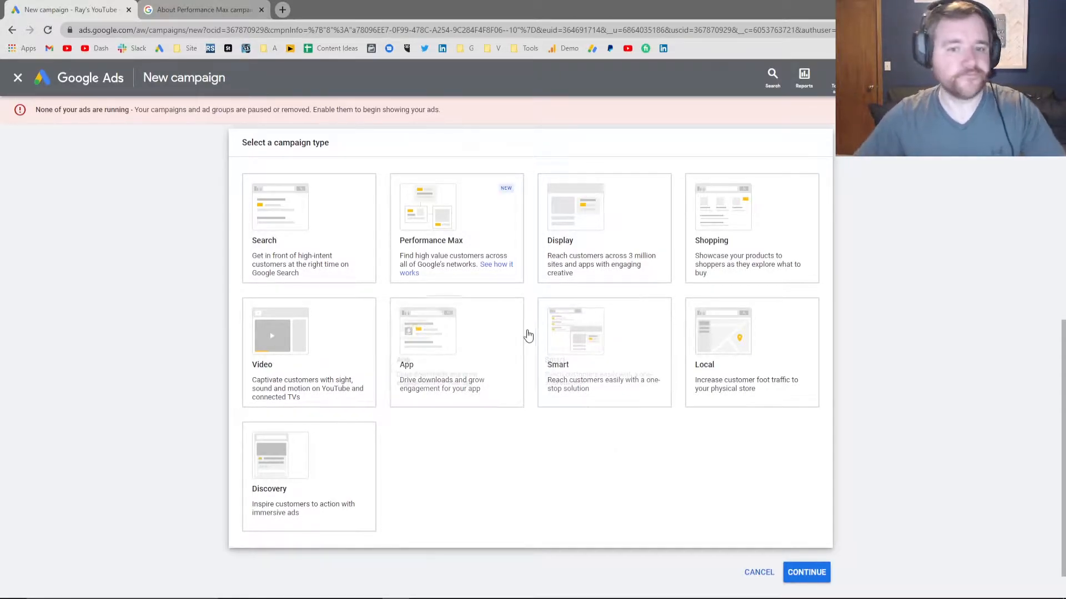
scroll(down, 3)
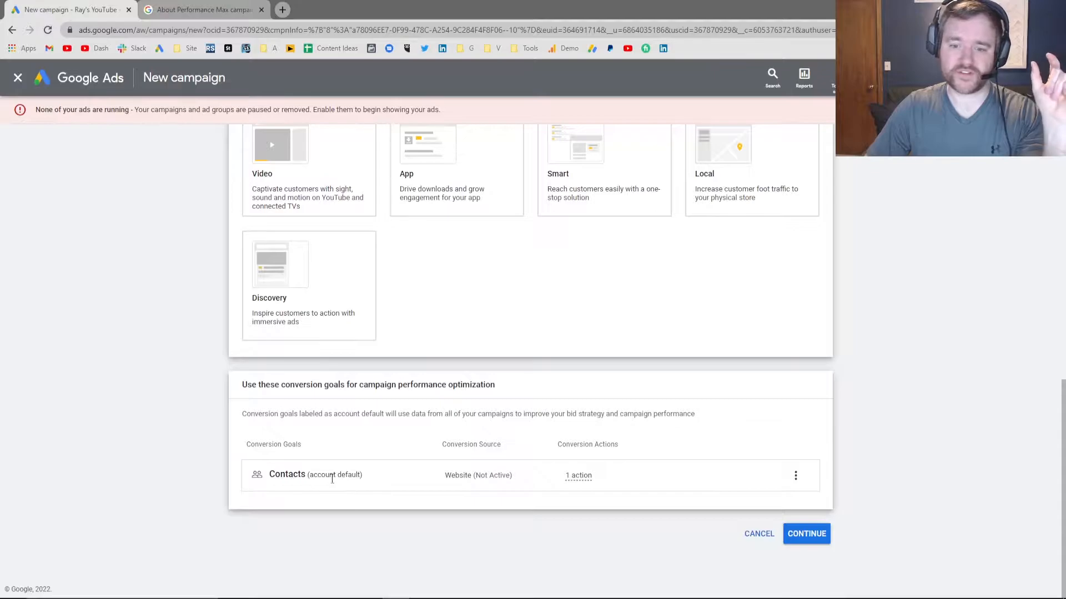
mouse_move(683, 433)
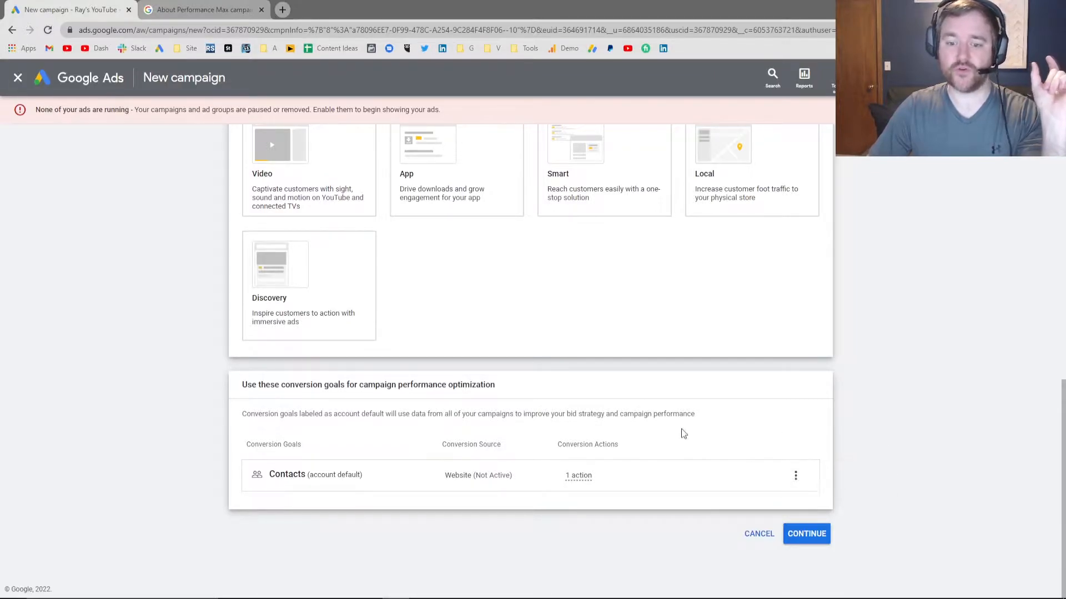
mouse_move(300, 448)
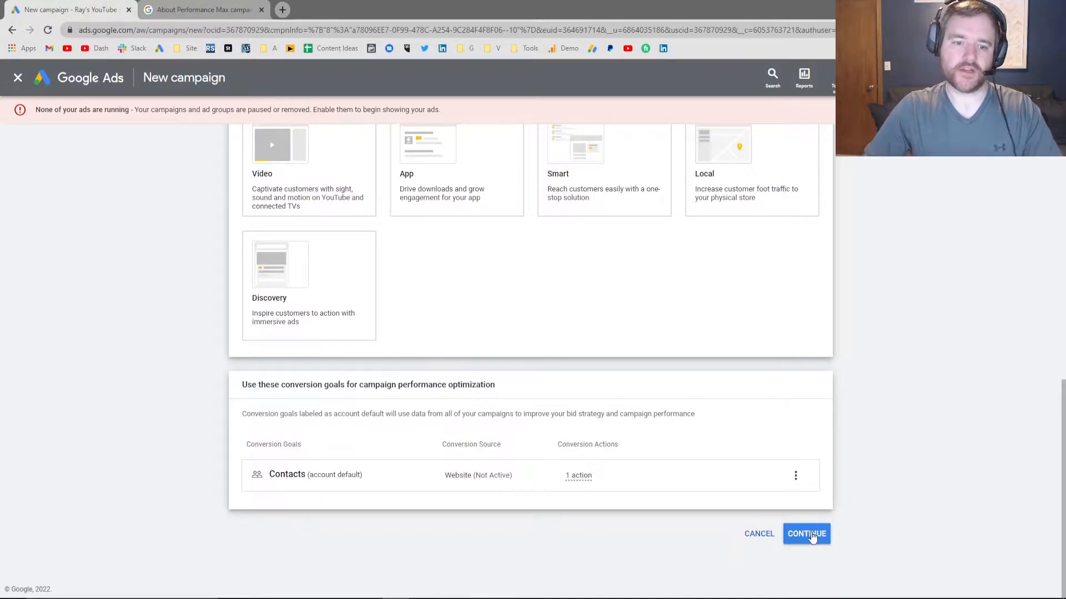
- Enter a $1.00 average daily budget and view the bidding focus choices
click(806, 534)
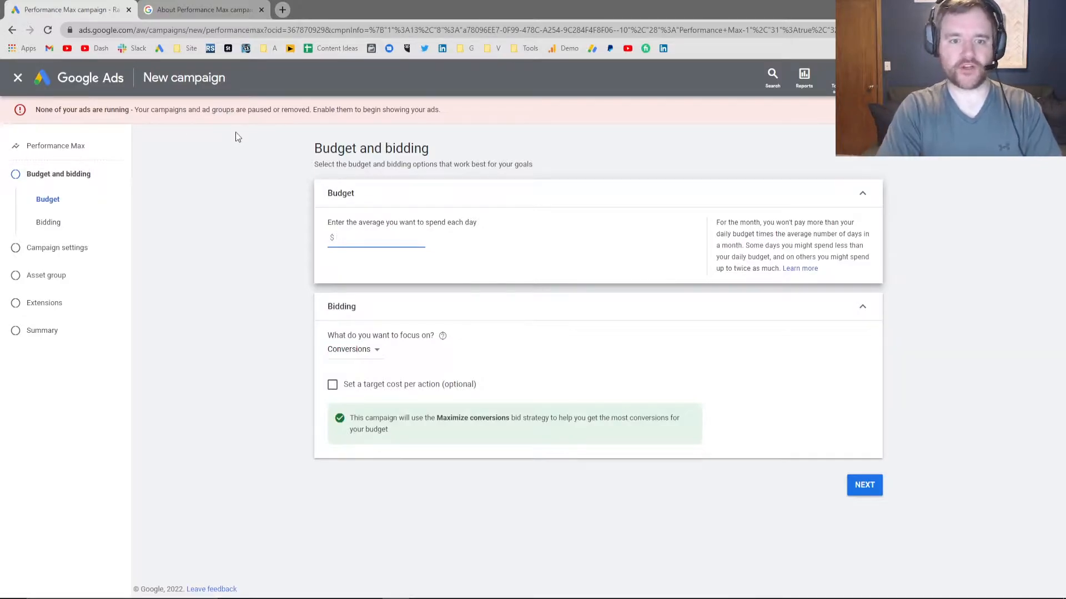
text(1)
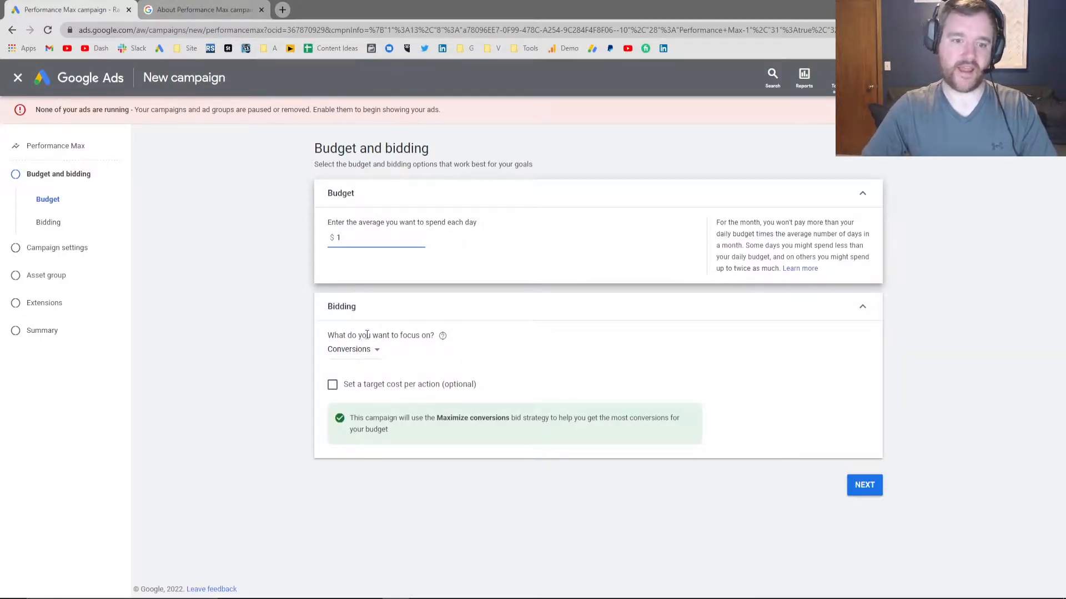
click(352, 350)
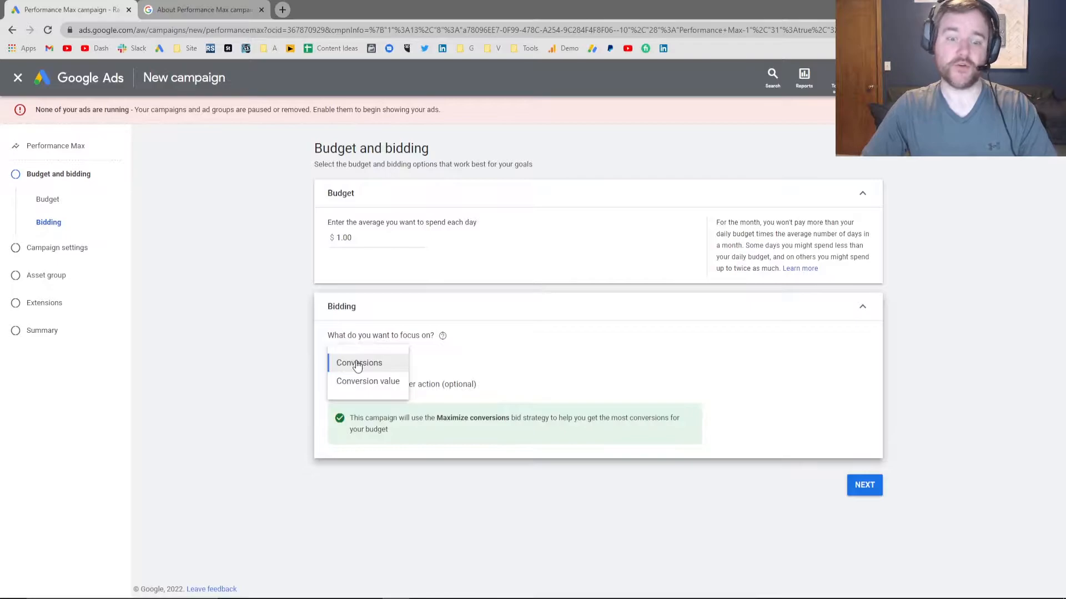
mouse_move(357, 365)
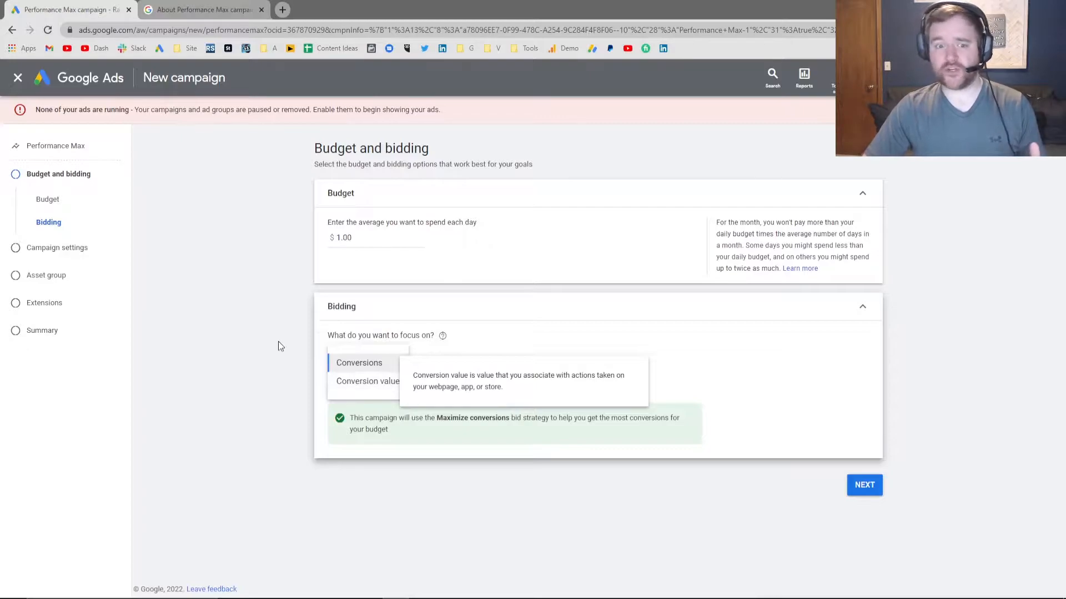
mouse_move(252, 334)
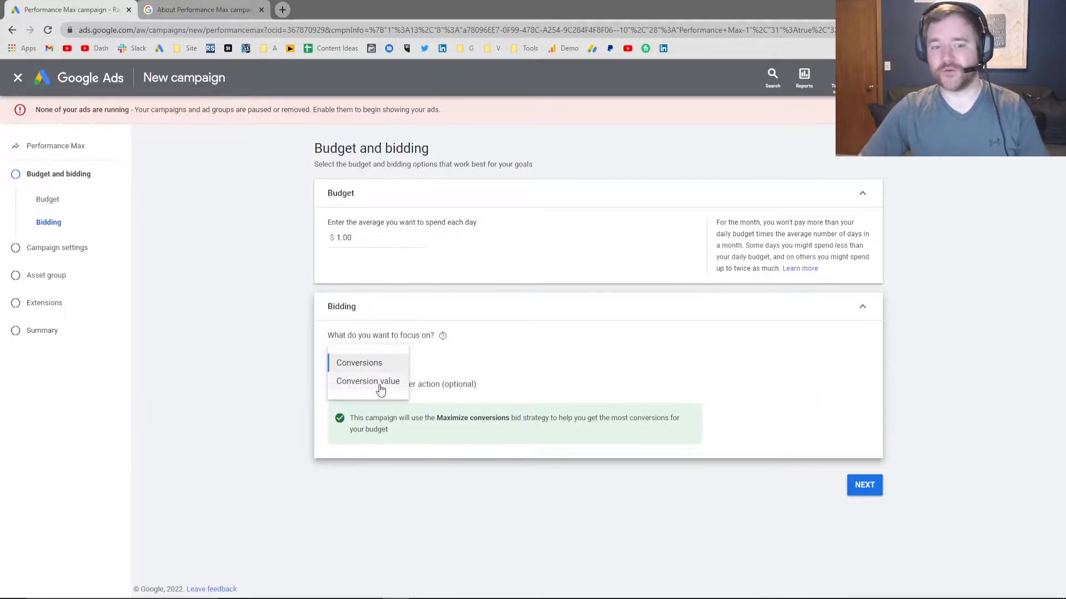
mouse_move(359, 363)
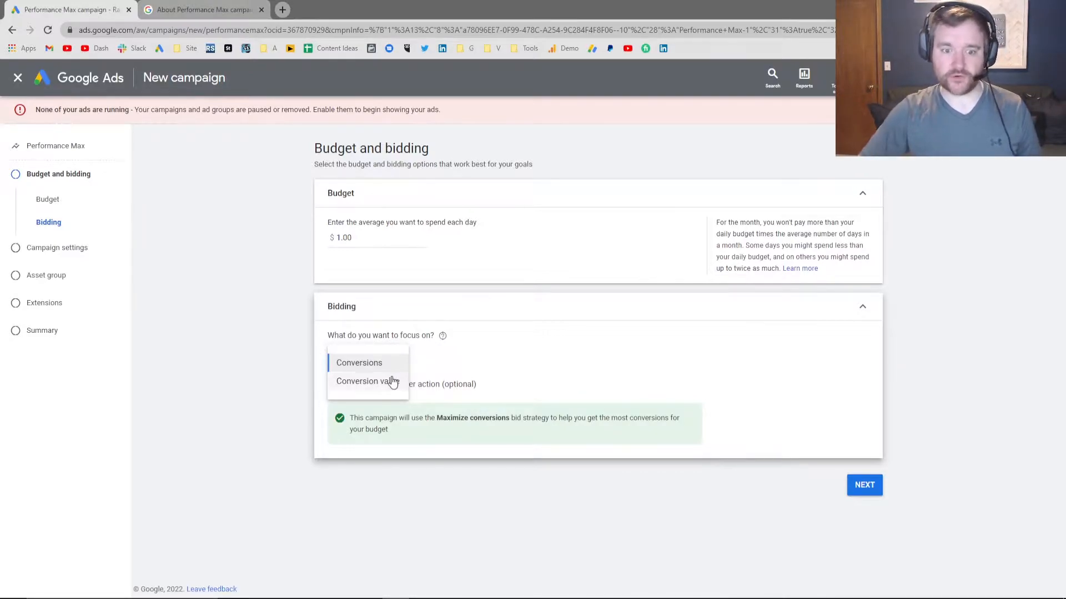
mouse_move(350, 364)
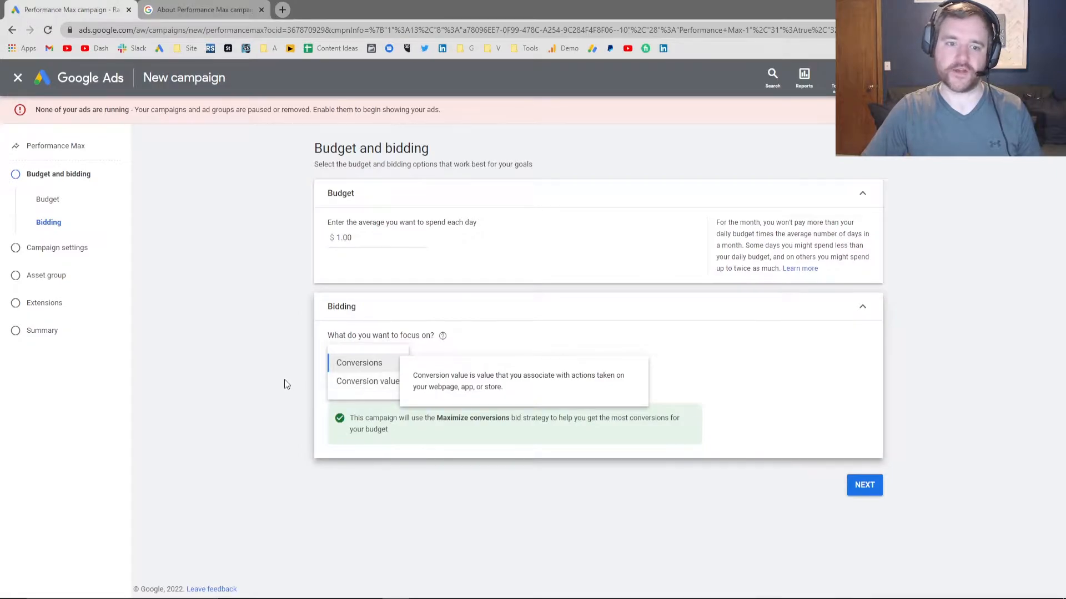
- Enable target cost per action, keep Conversions as focus, and enter $33 Target CPA
click(333, 385)
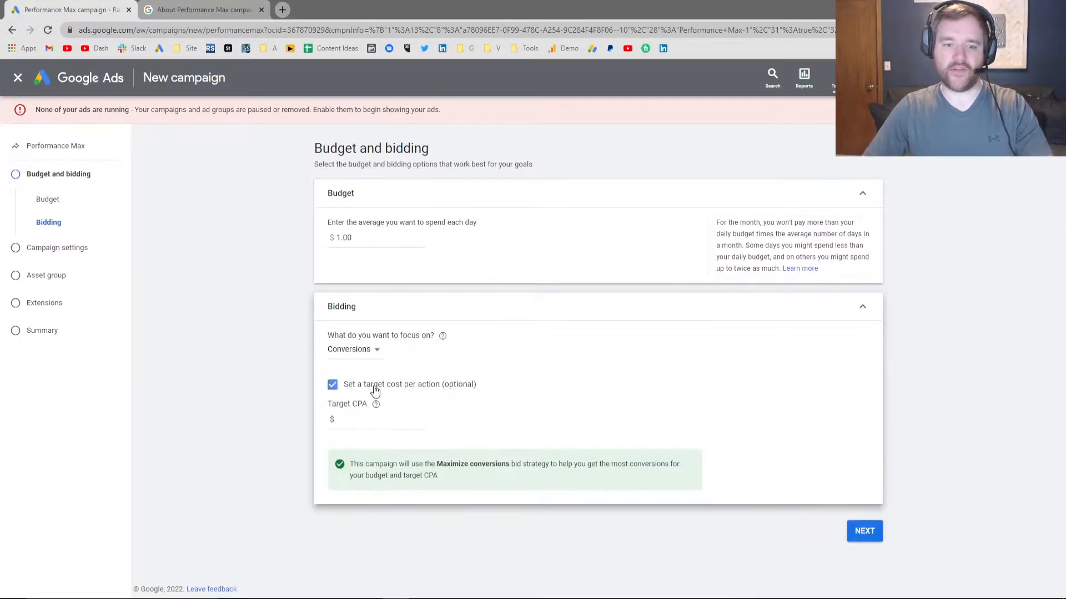
click(375, 420)
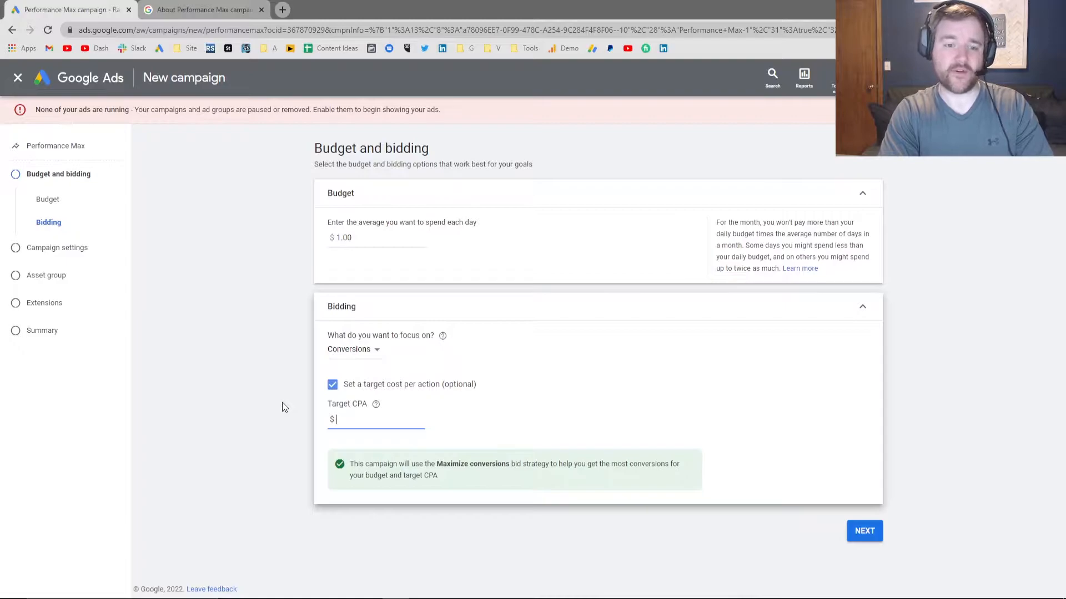
click(352, 349)
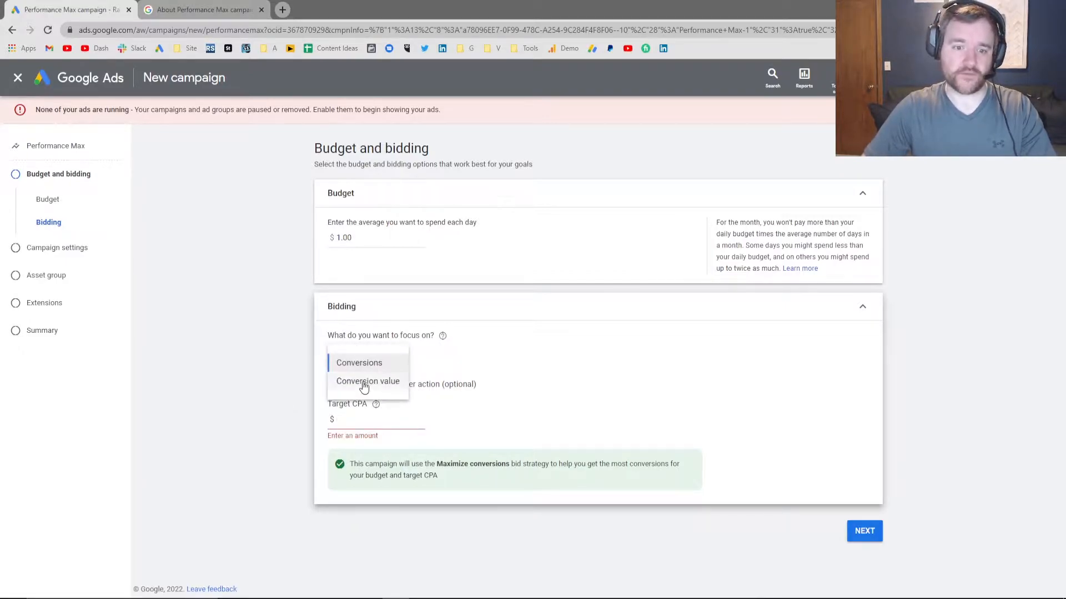
click(367, 382)
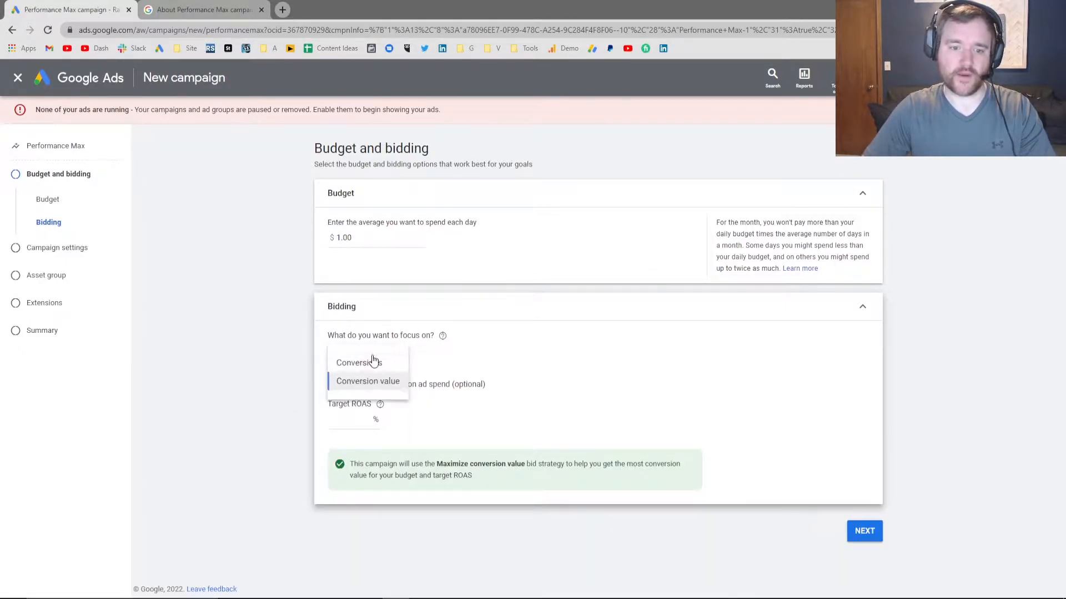
click(356, 362)
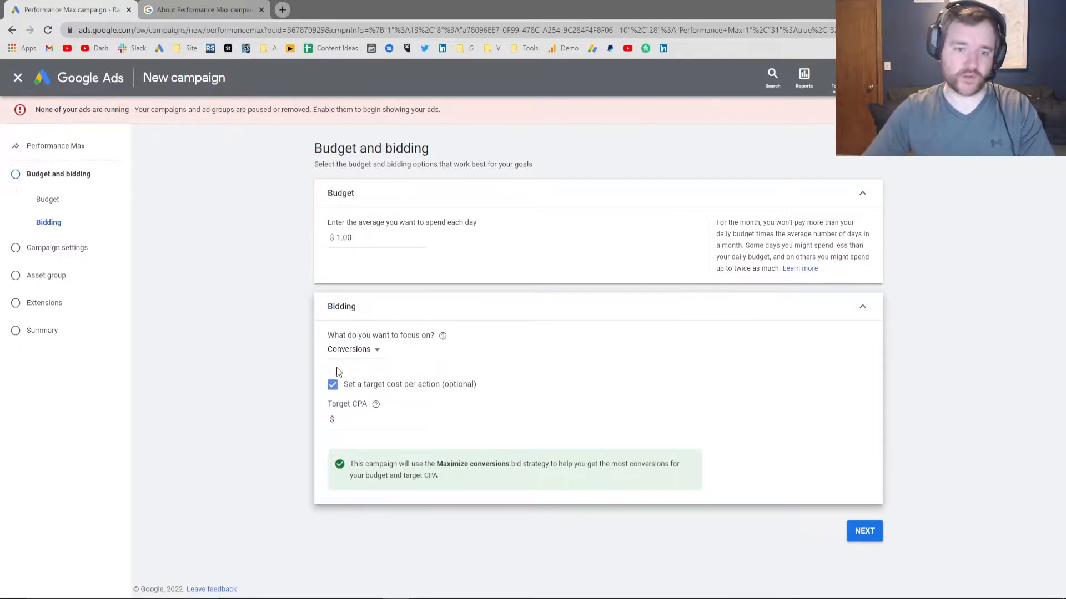
click(376, 419)
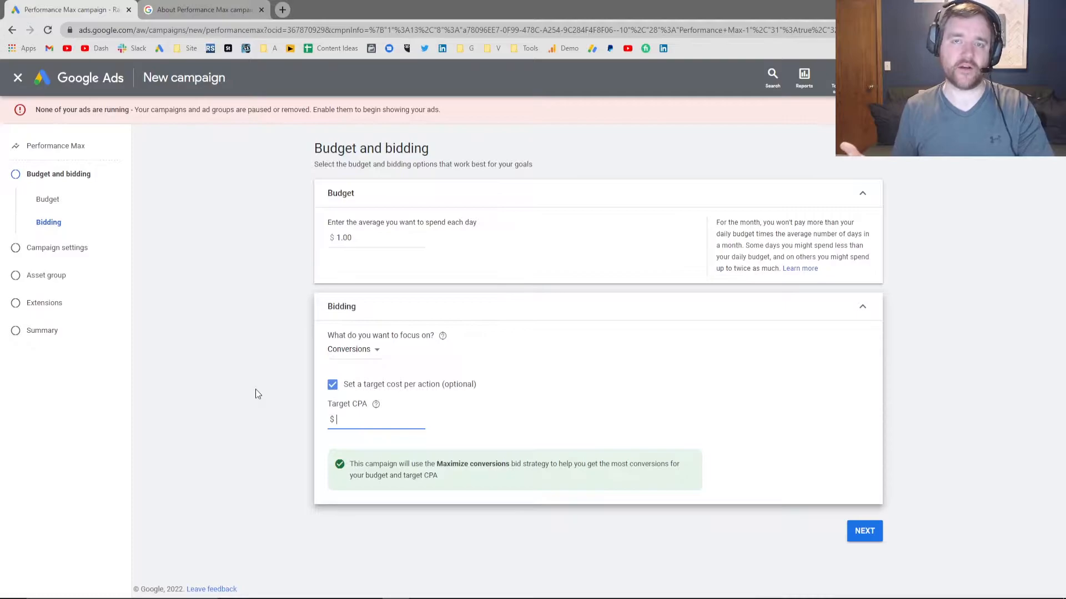
text(33)
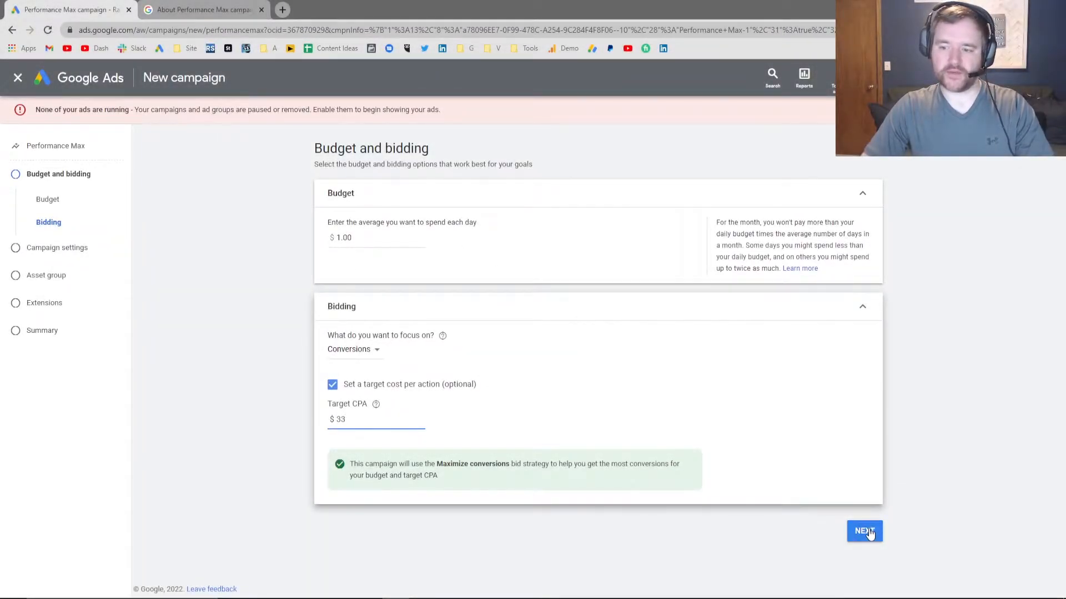
- Target all countries and territories in the campaign settings
click(864, 531)
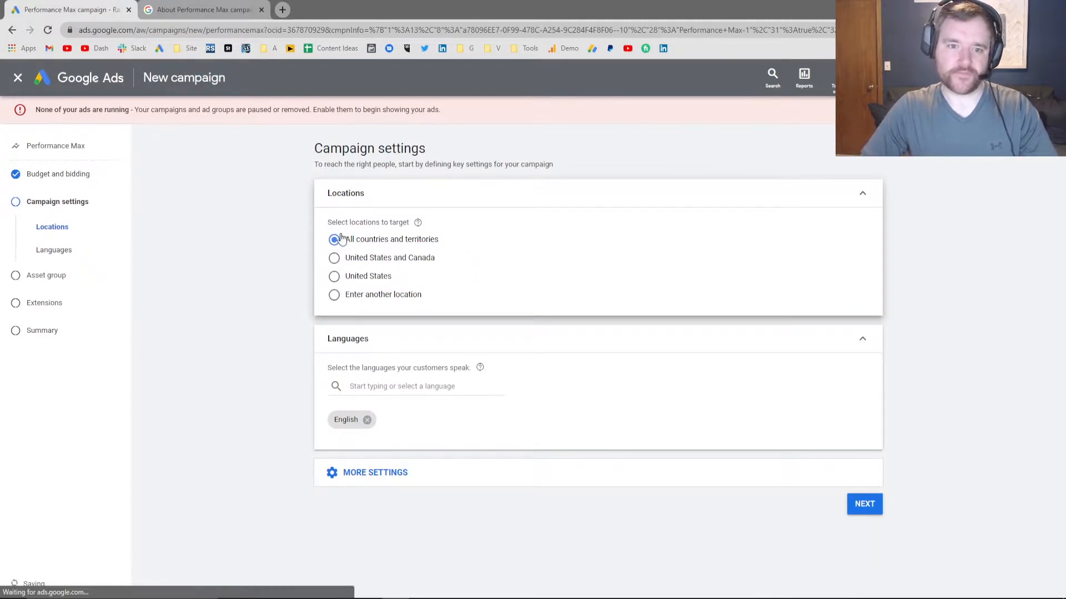
click(864, 504)
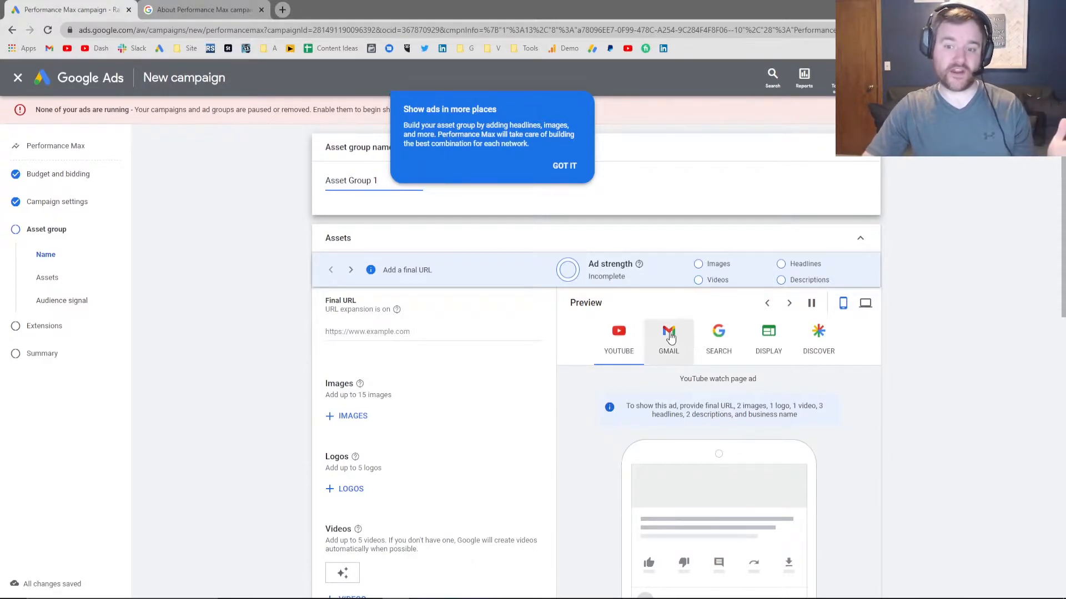
click(619, 339)
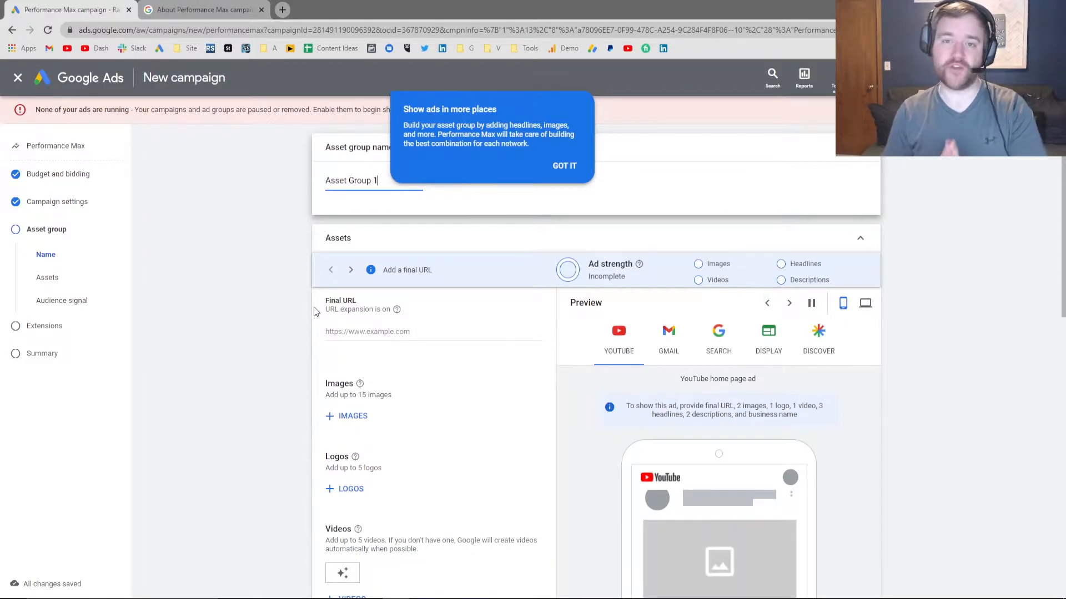
click(789, 303)
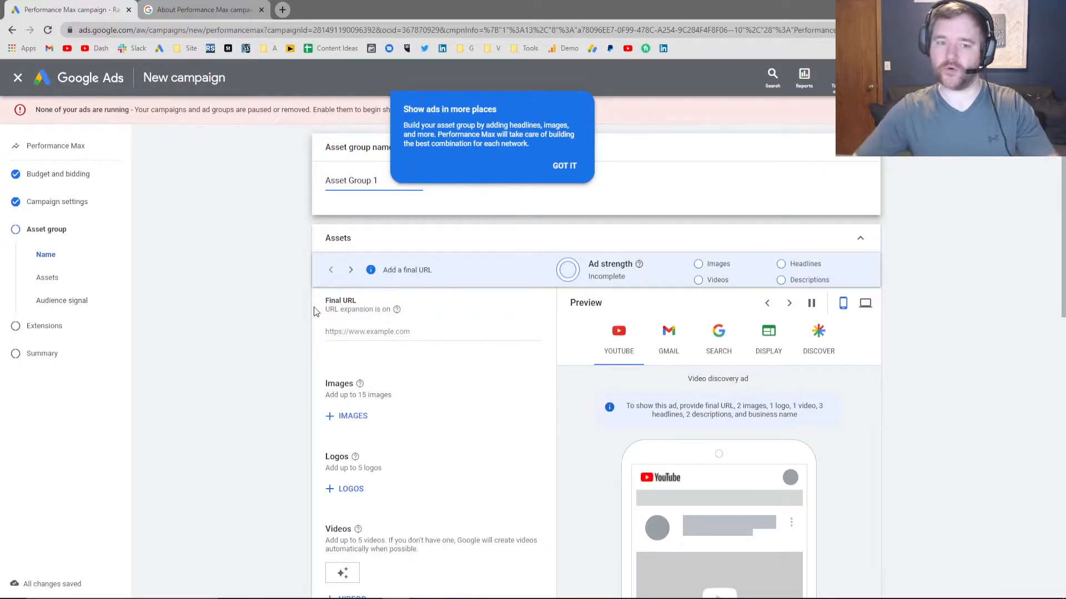
click(668, 335)
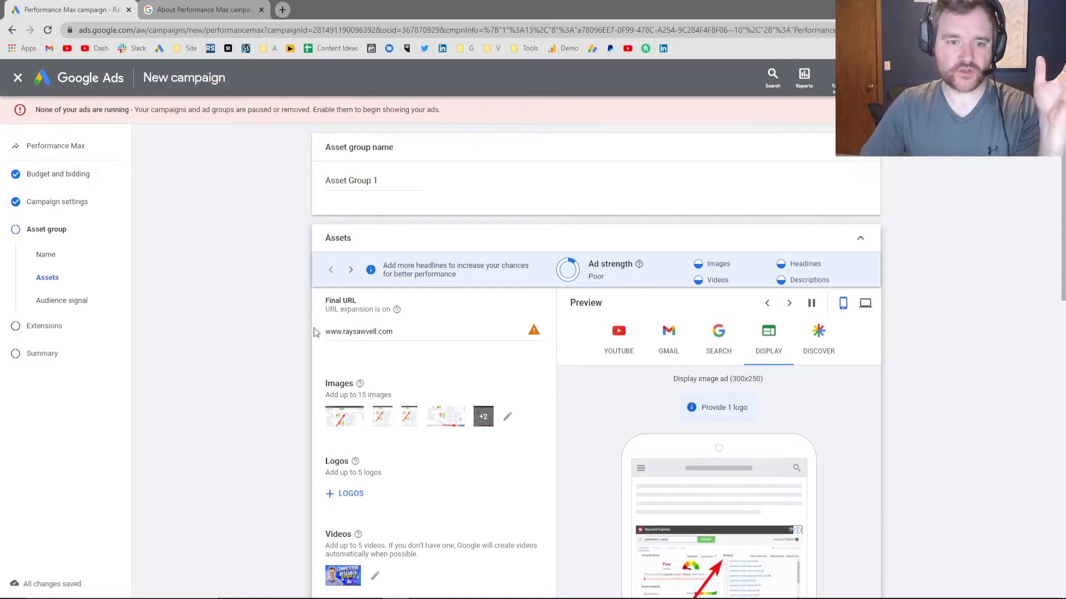
scroll(down, 3)
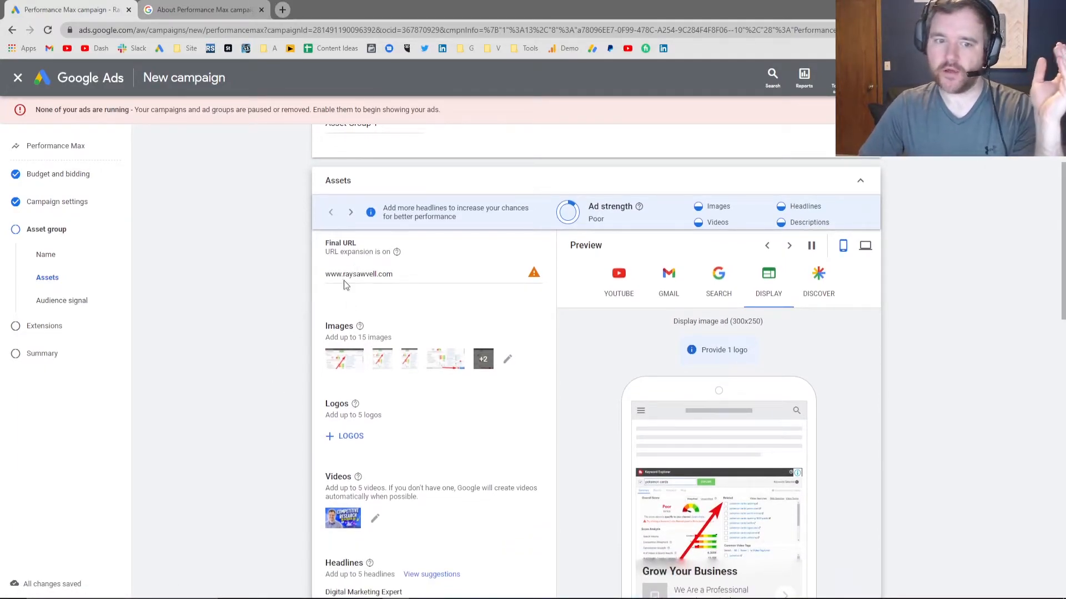
scroll(down, 3)
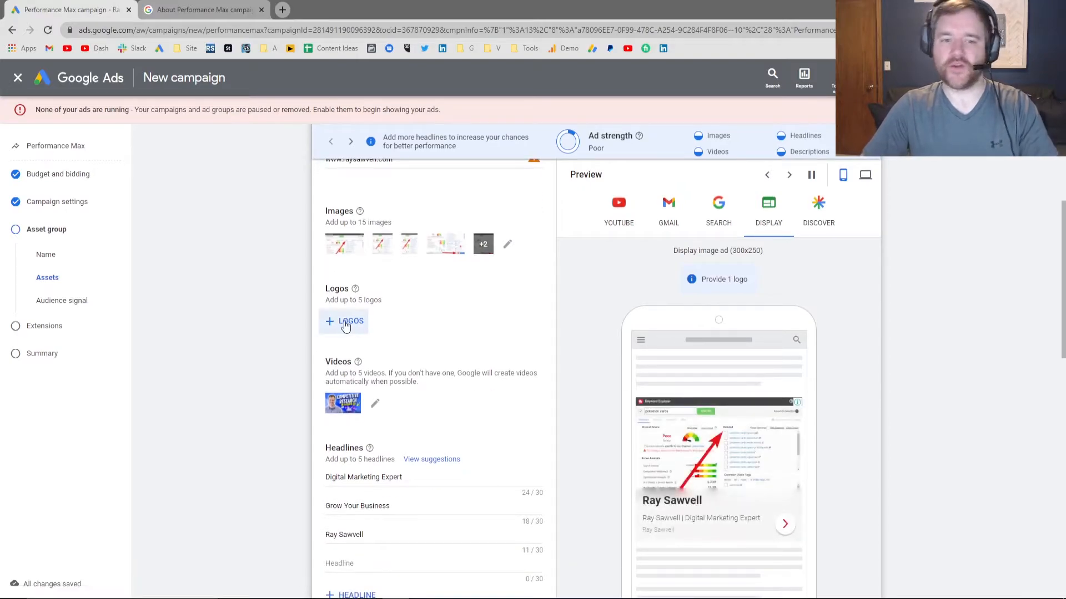
scroll(down, 3)
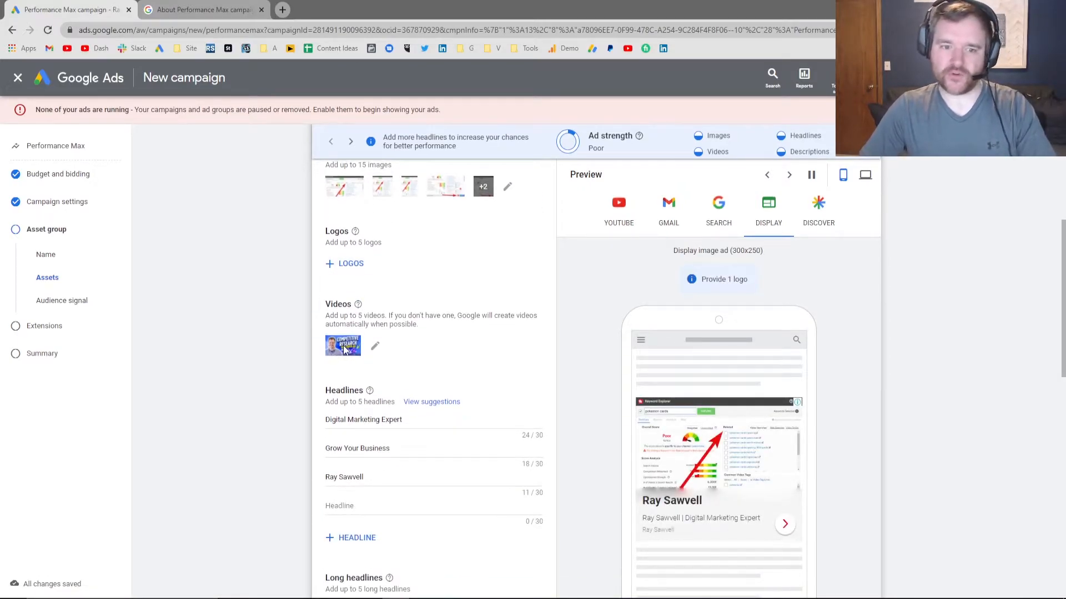
scroll(down, 3)
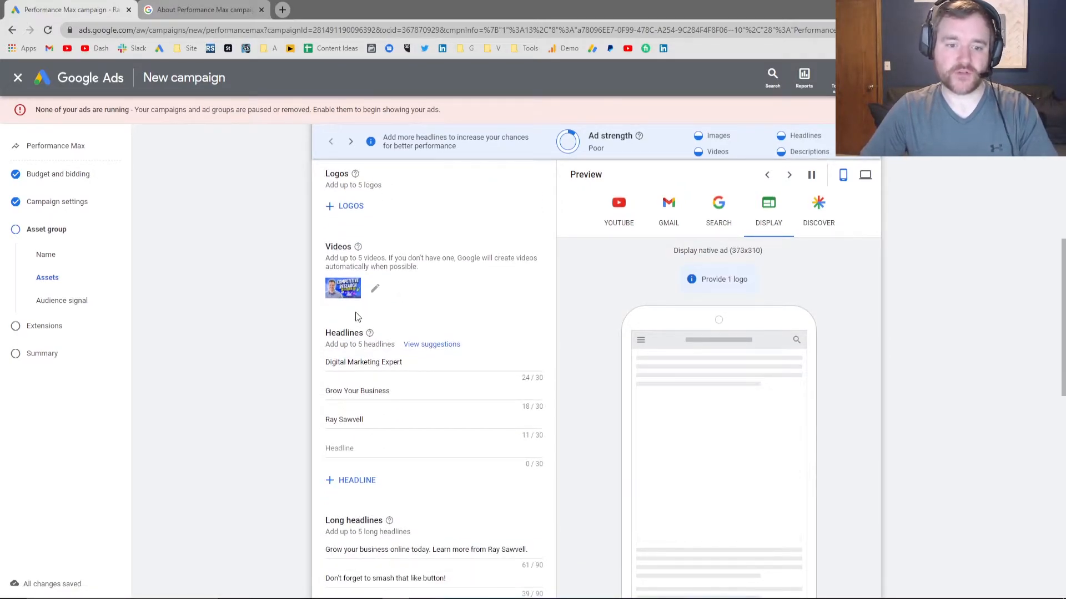
scroll(down, 3)
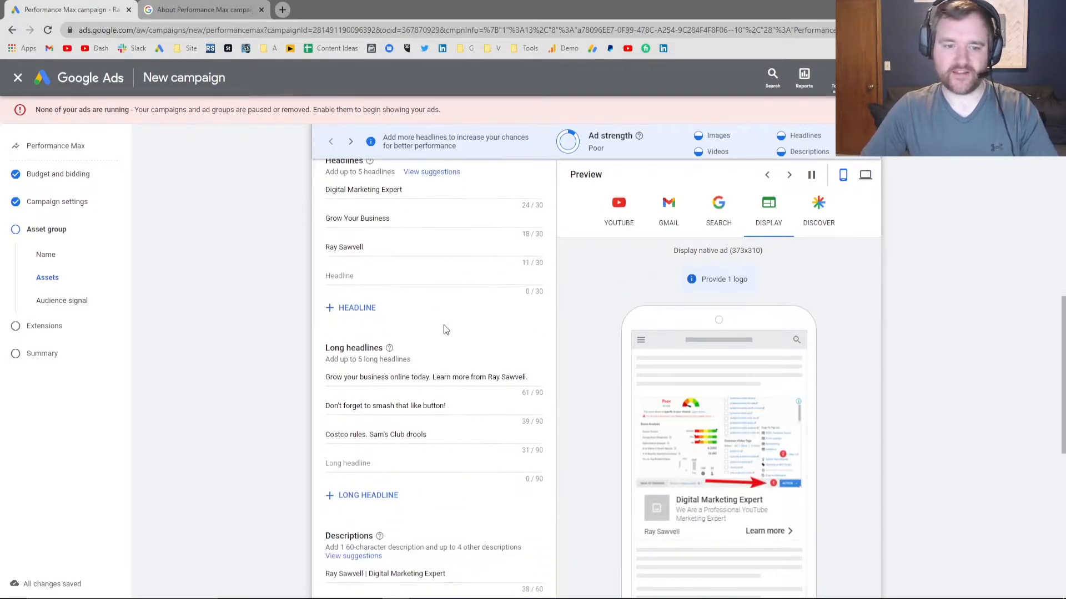
scroll(down, 3)
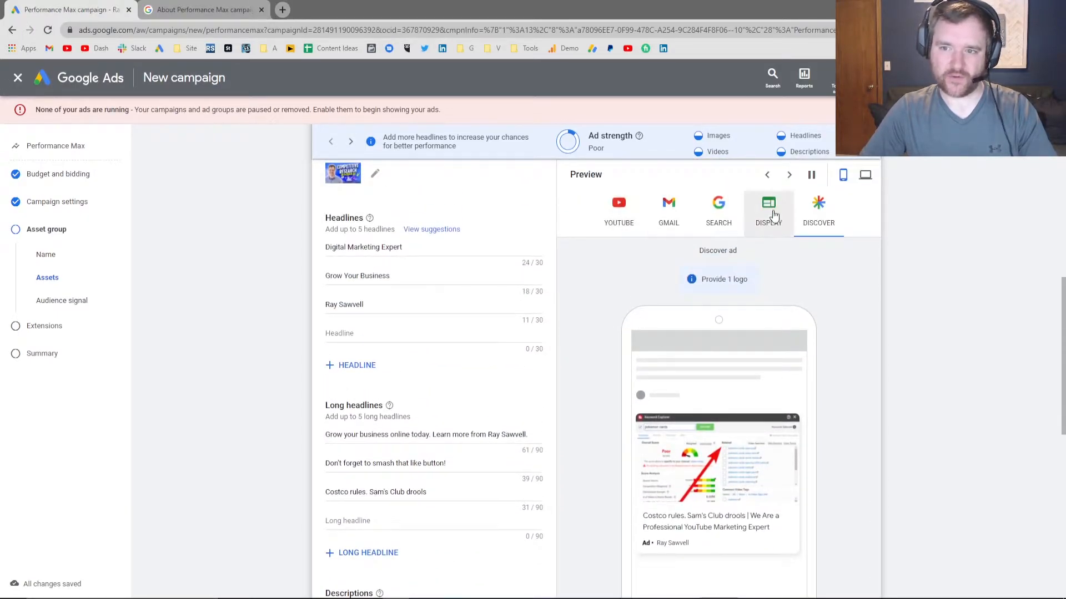
click(618, 210)
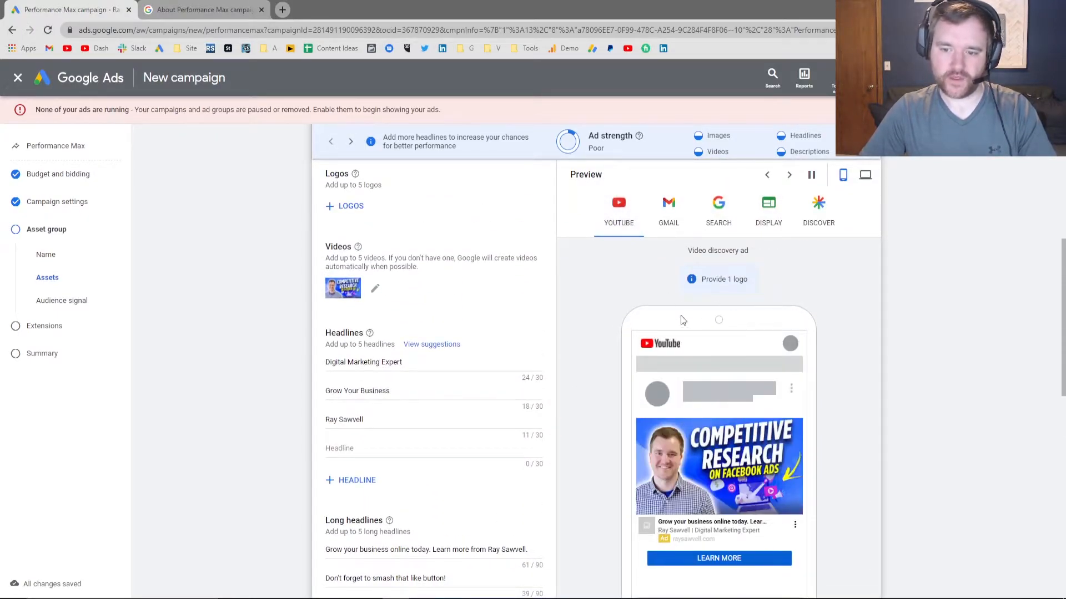
scroll(down, 3)
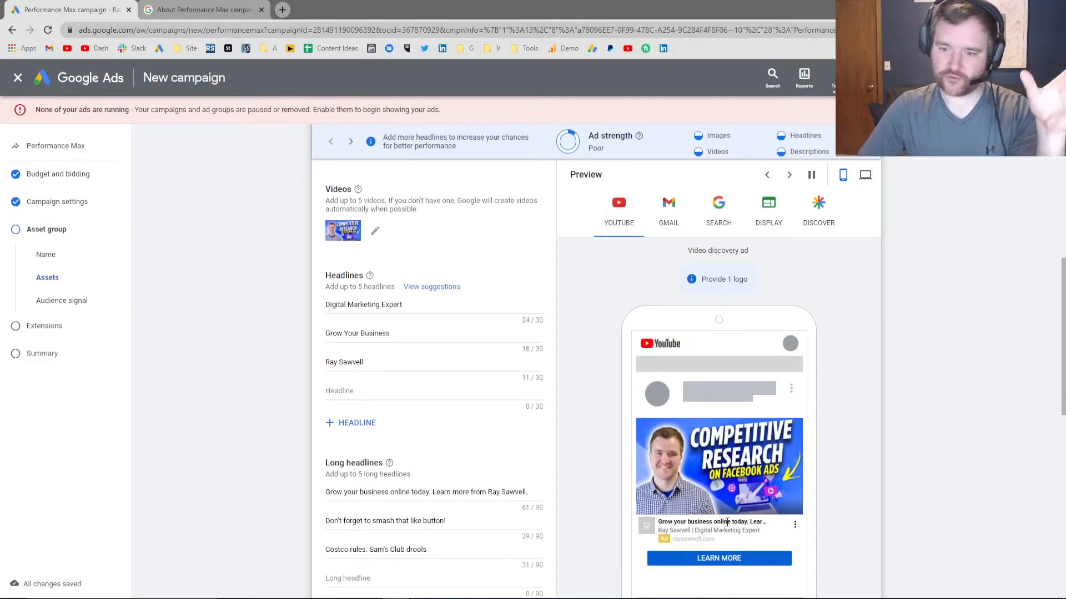
click(668, 202)
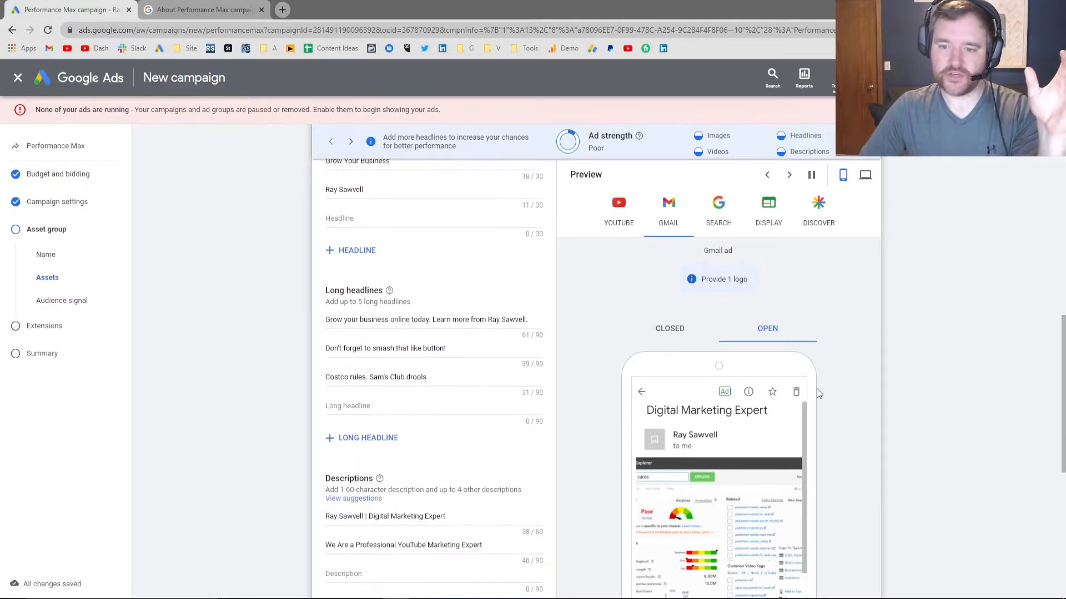
scroll(down, 3)
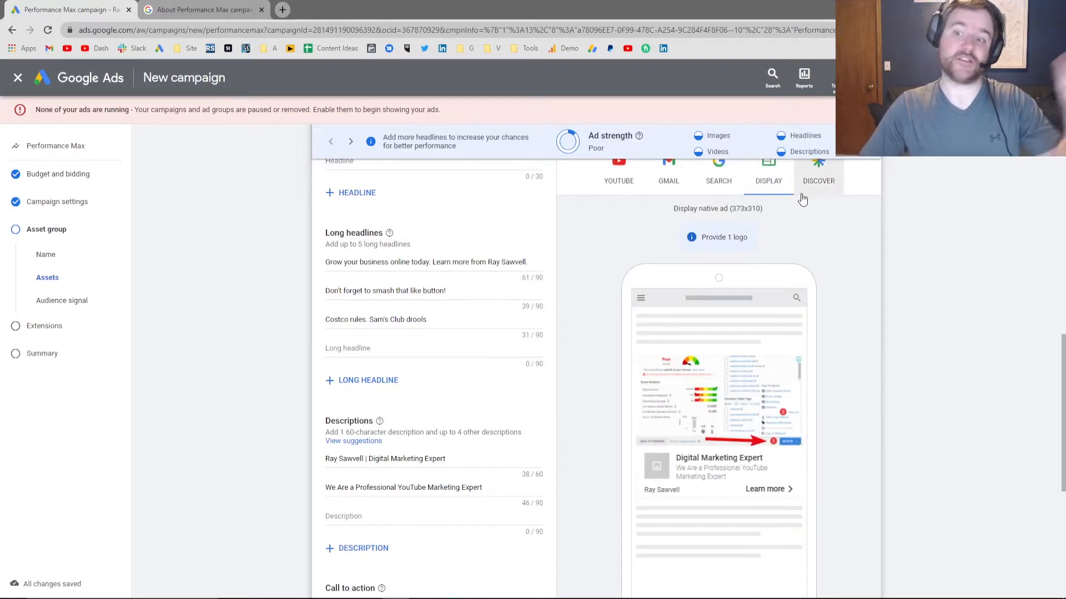
click(818, 175)
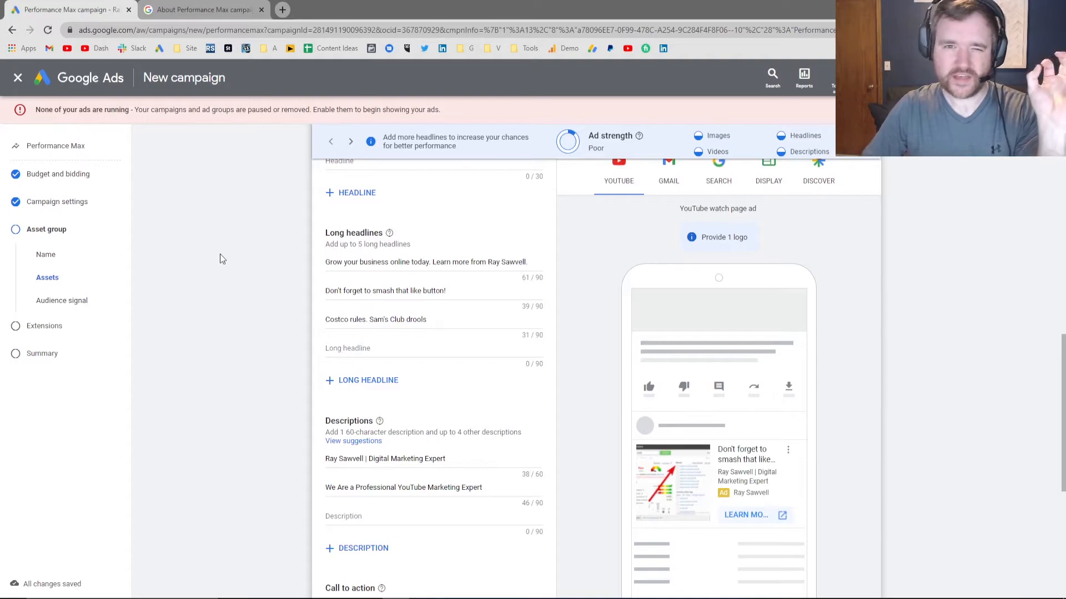
scroll(down, 3)
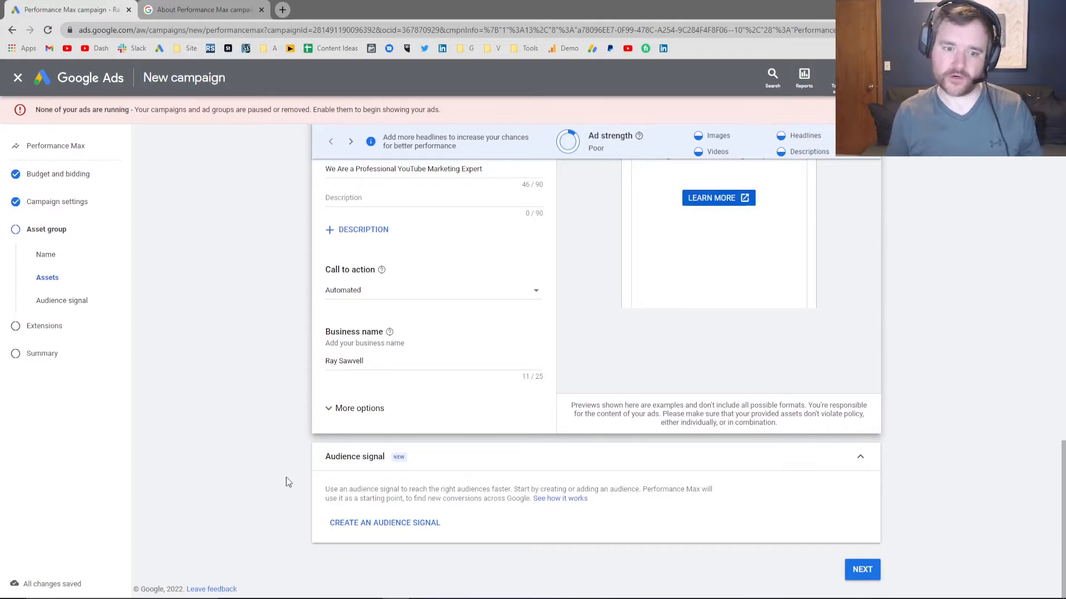
mouse_move(367, 450)
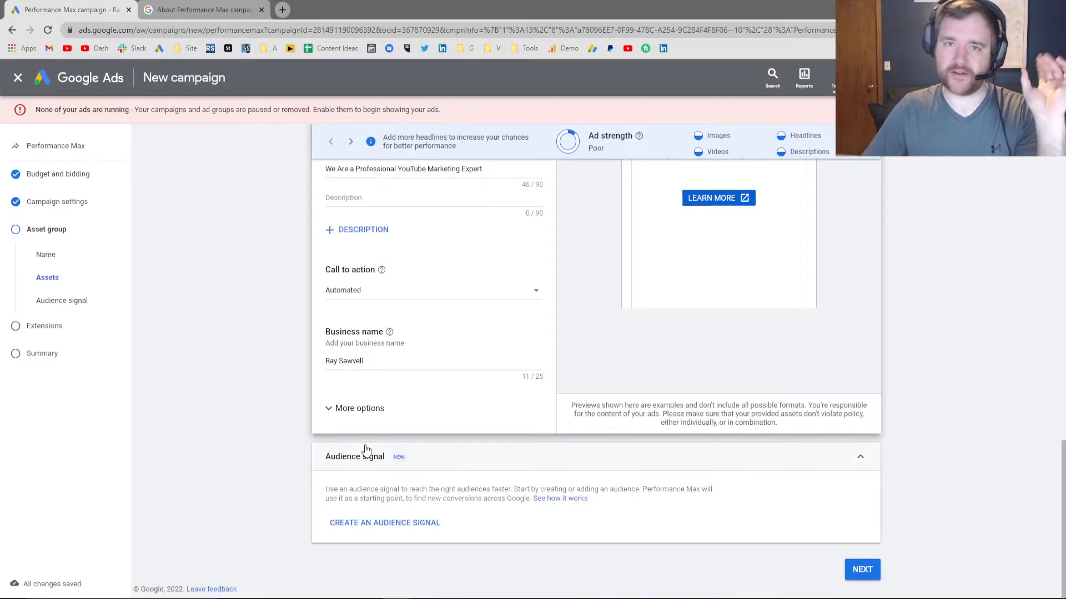
mouse_move(350, 464)
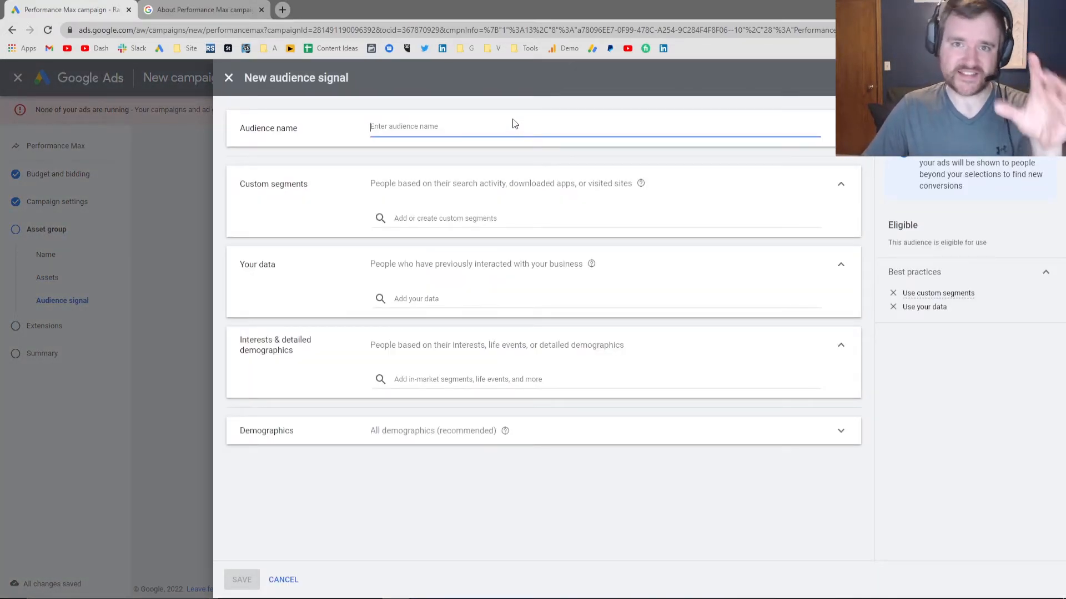
mouse_move(343, 105)
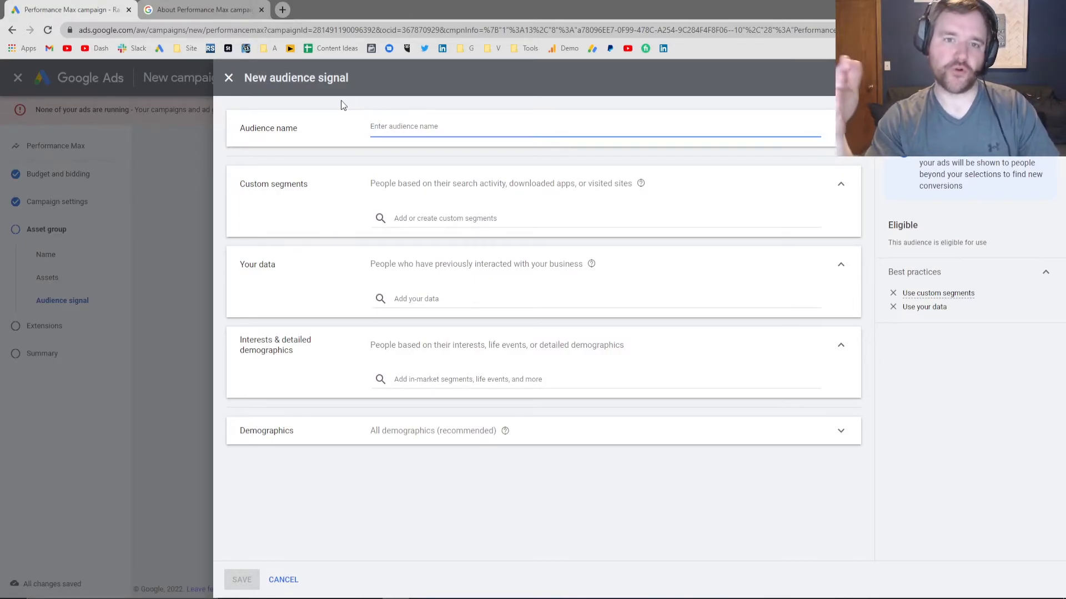
- Name the signal 'Entrepreneurs & Business Owners' and browse custom segments after searching 'entrep' and 'business'
text(Entrepreneurs & Busine)
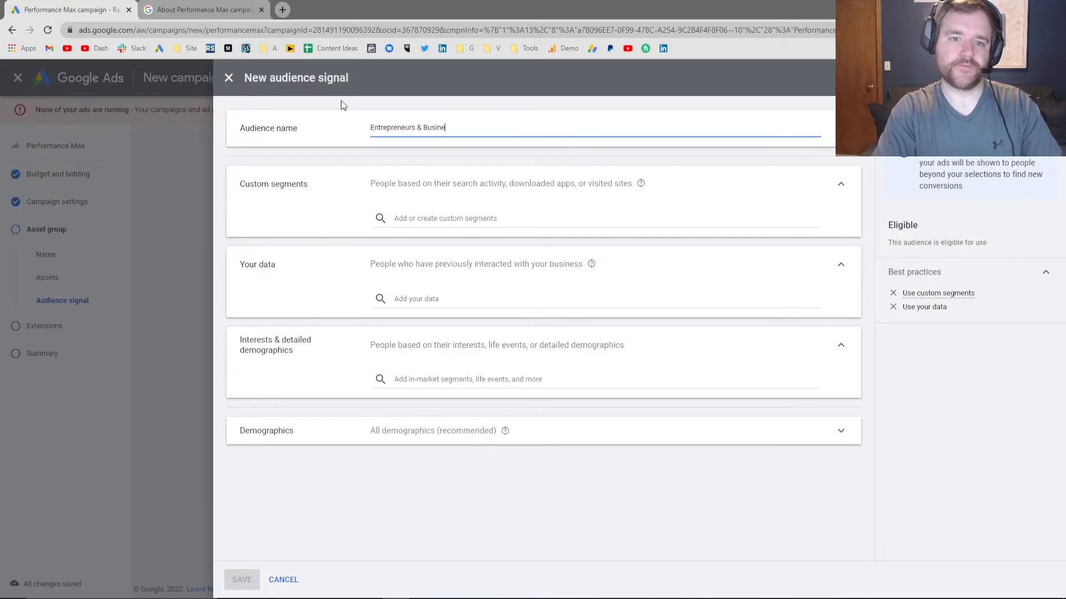
click(445, 218)
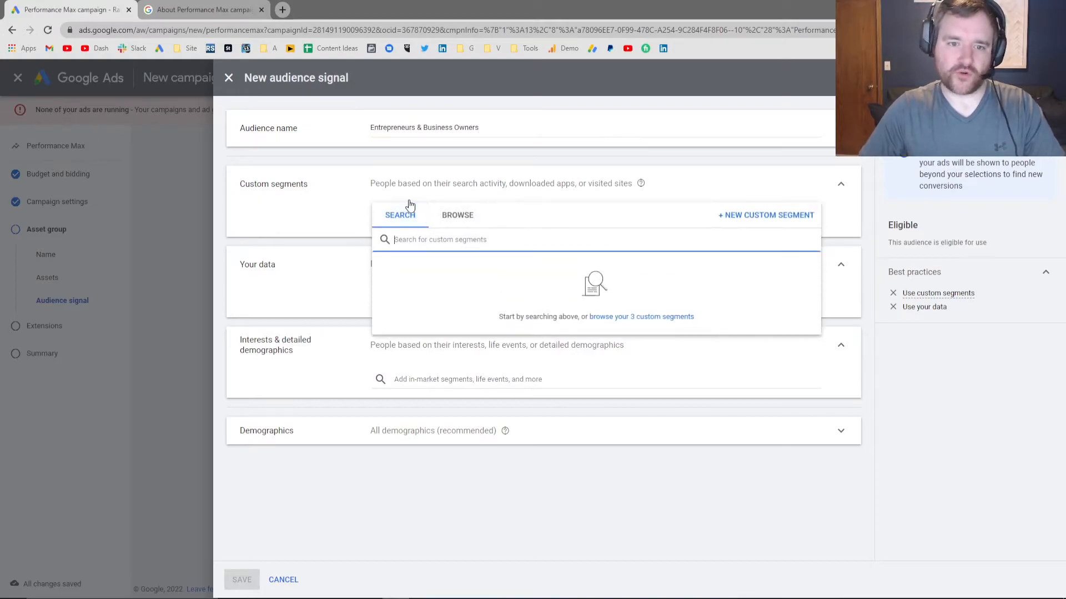
mouse_move(891, 201)
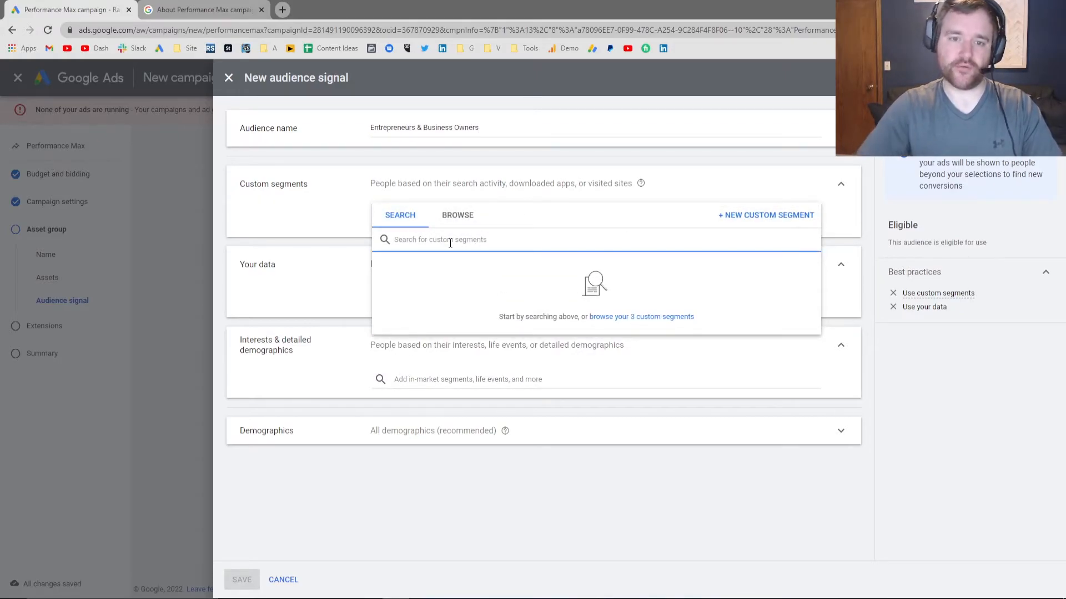
text(entrep)
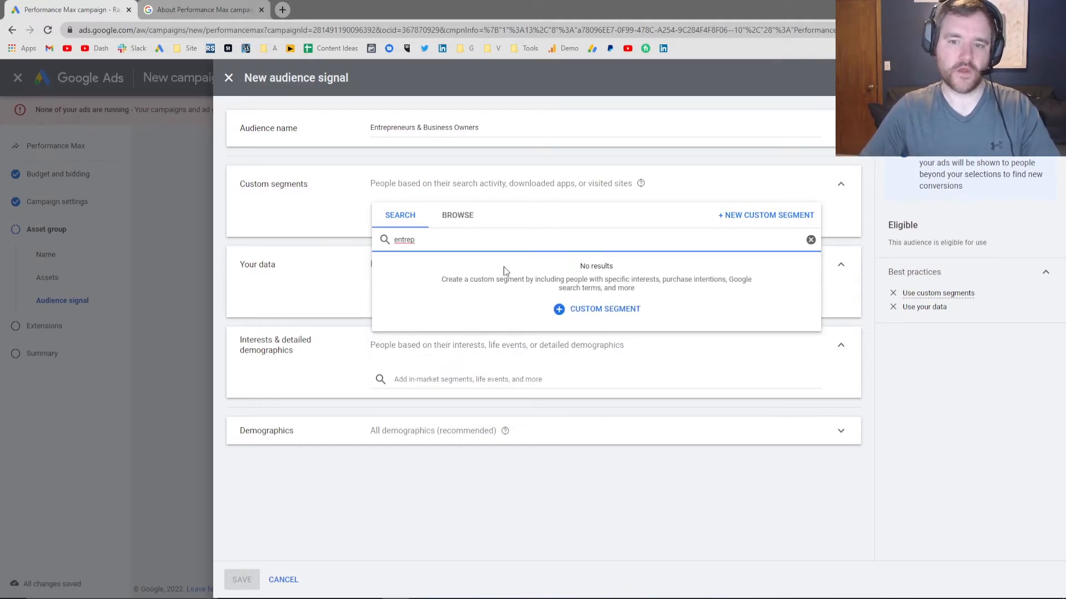
text(business)
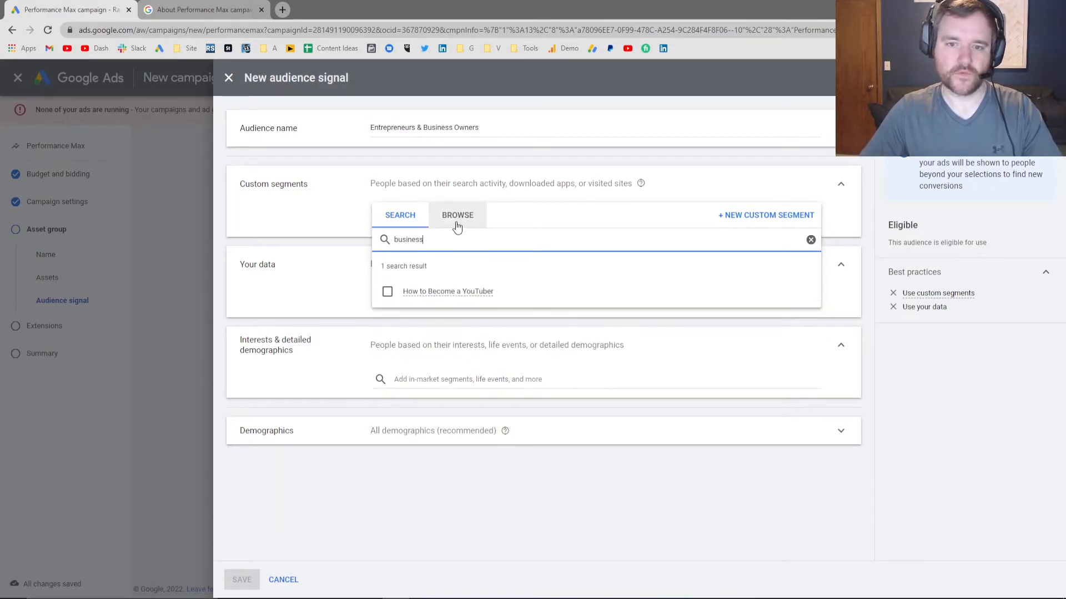
click(457, 215)
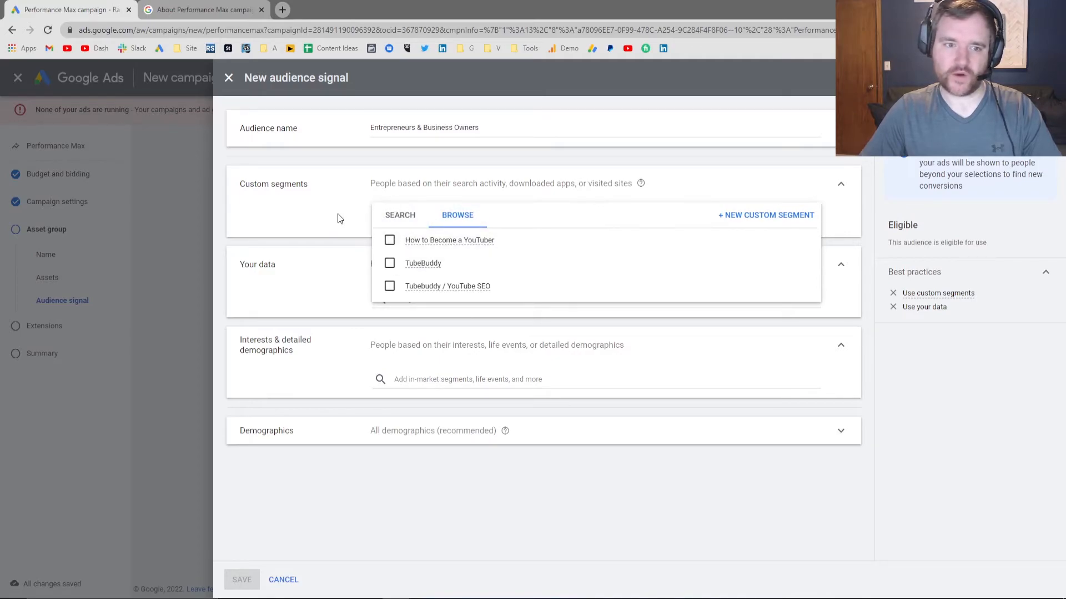
- Create an 'Entrepreneurs' custom segment with a suggested entrepreneur search term
click(766, 215)
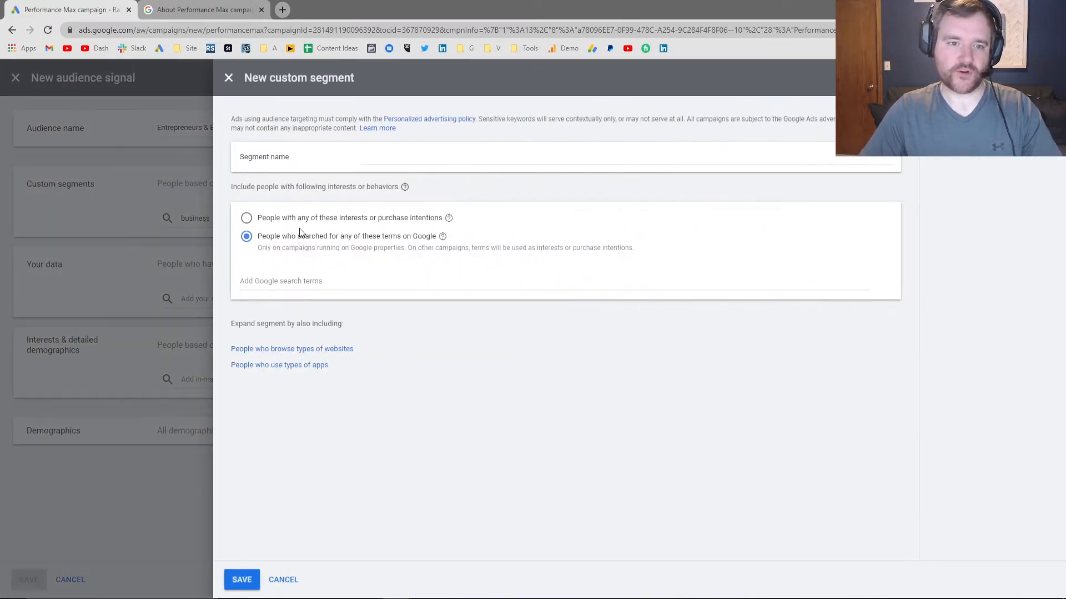
text(Entrepreneuers)
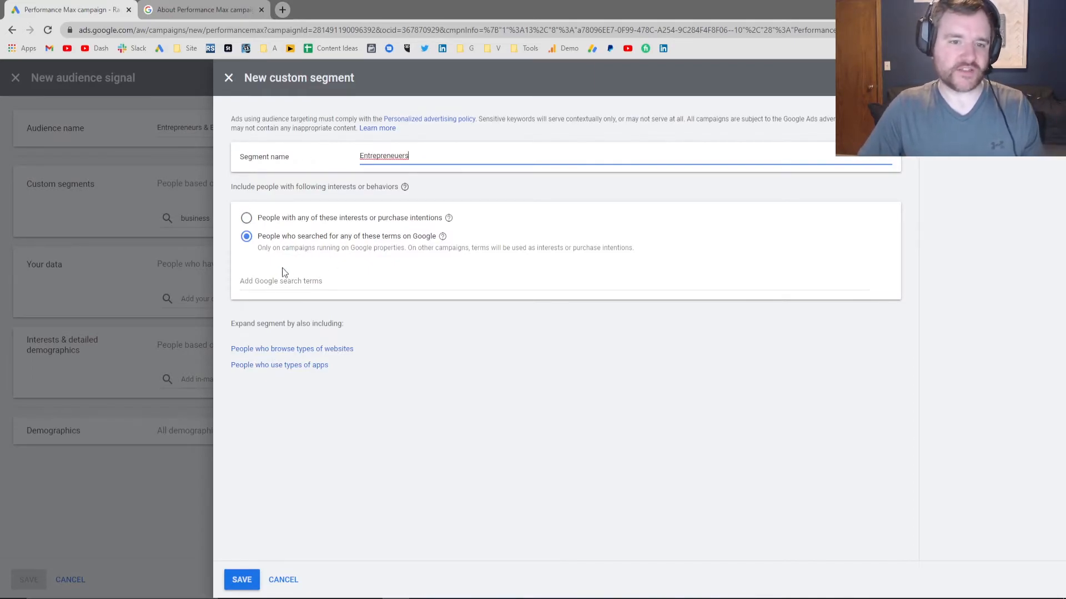
click(281, 281)
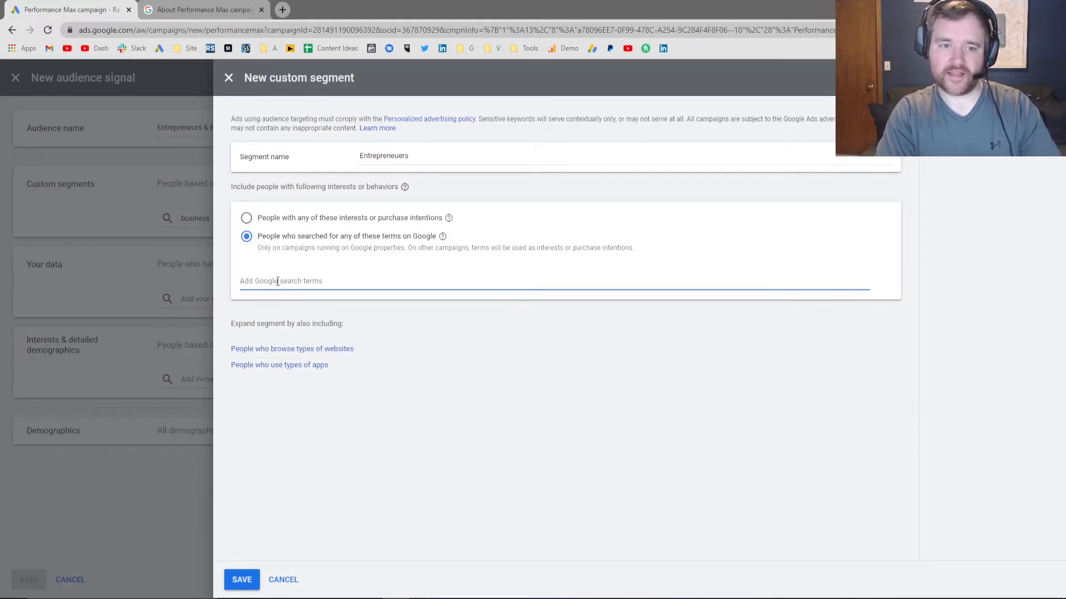
text(entrepreneuer)
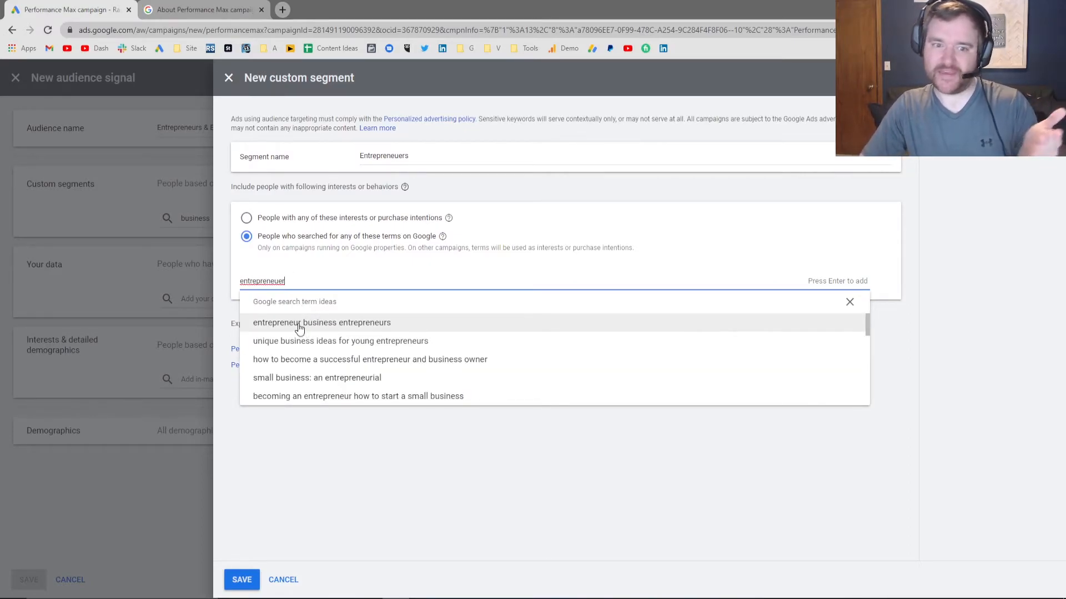
click(341, 340)
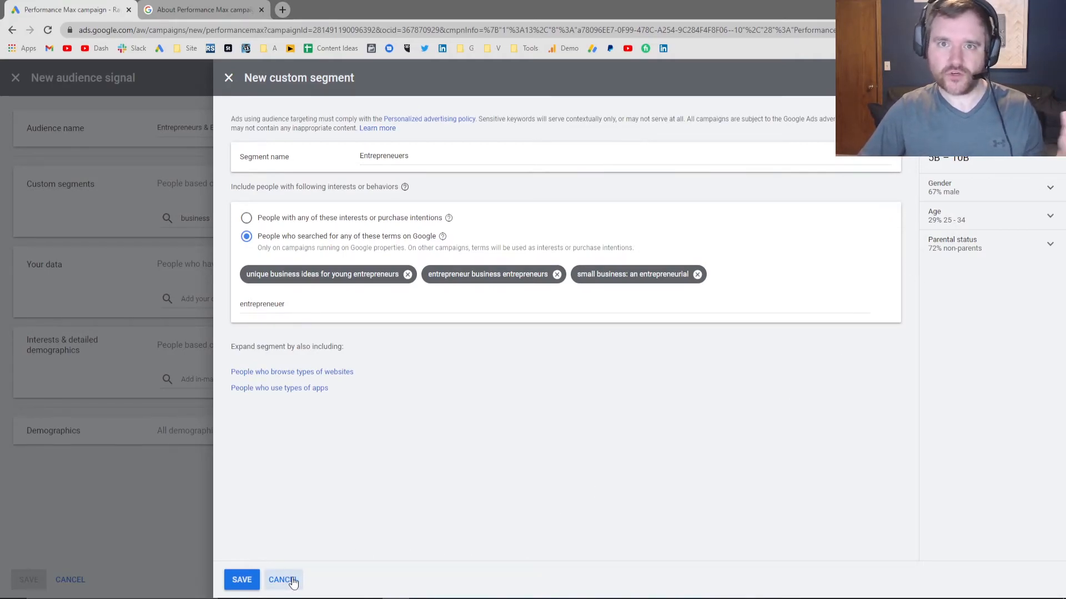
- Save the segment into the audience signal and advance to extensions
click(242, 579)
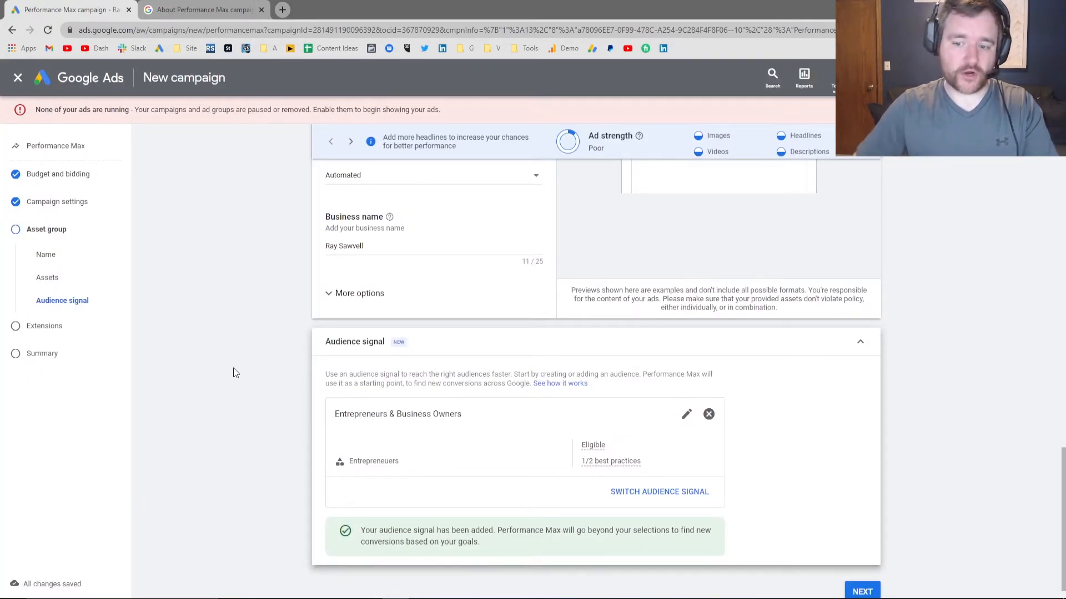
scroll(down, 3)
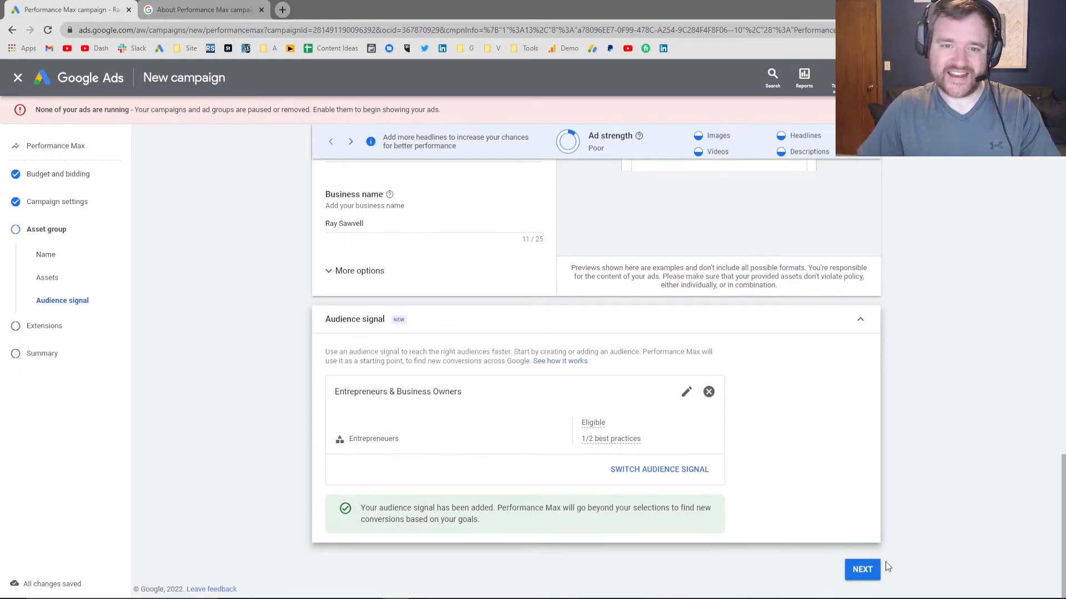
click(861, 569)
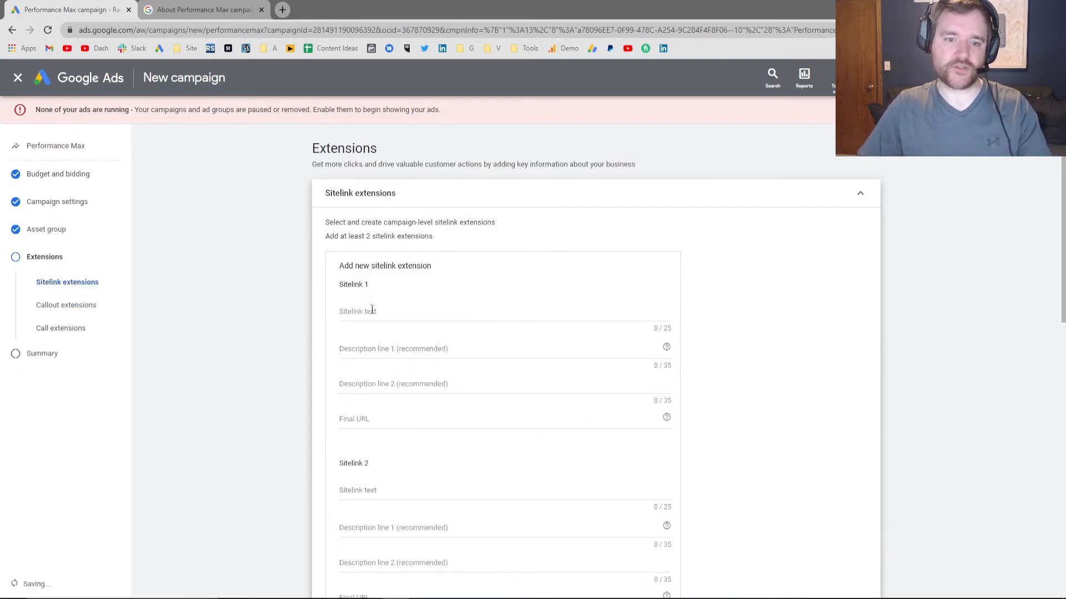
mouse_move(317, 294)
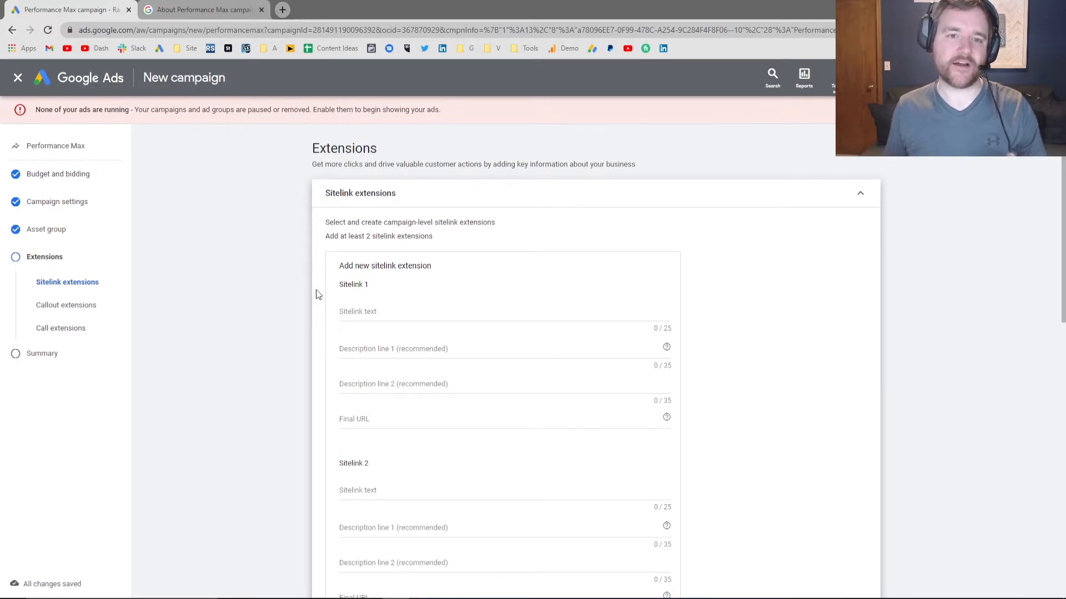
mouse_move(288, 215)
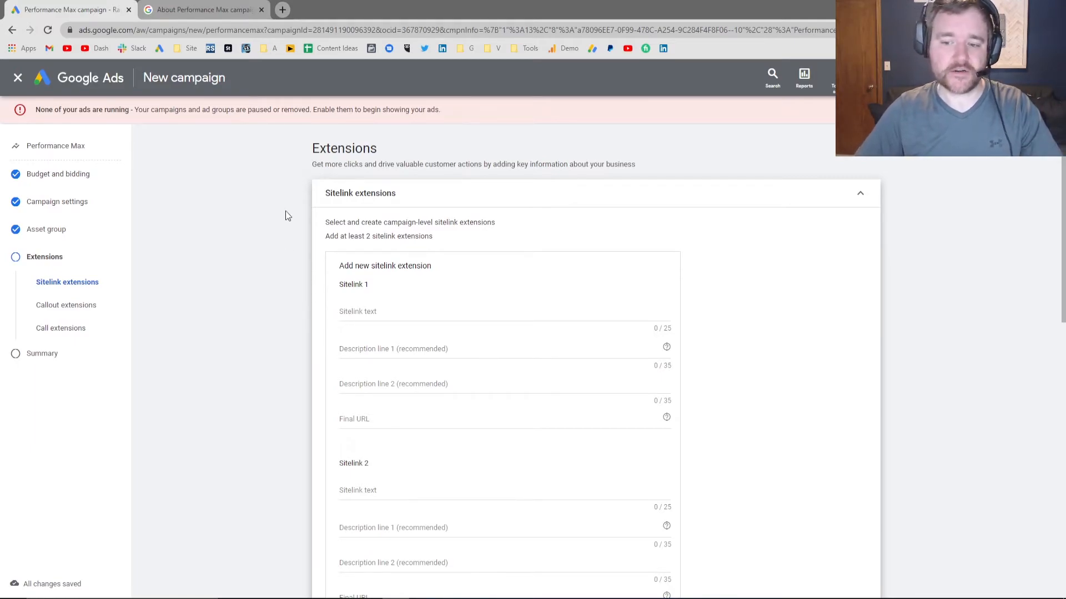
- Leave all extensions empty and proceed to the campaign summary
scroll(down, 3)
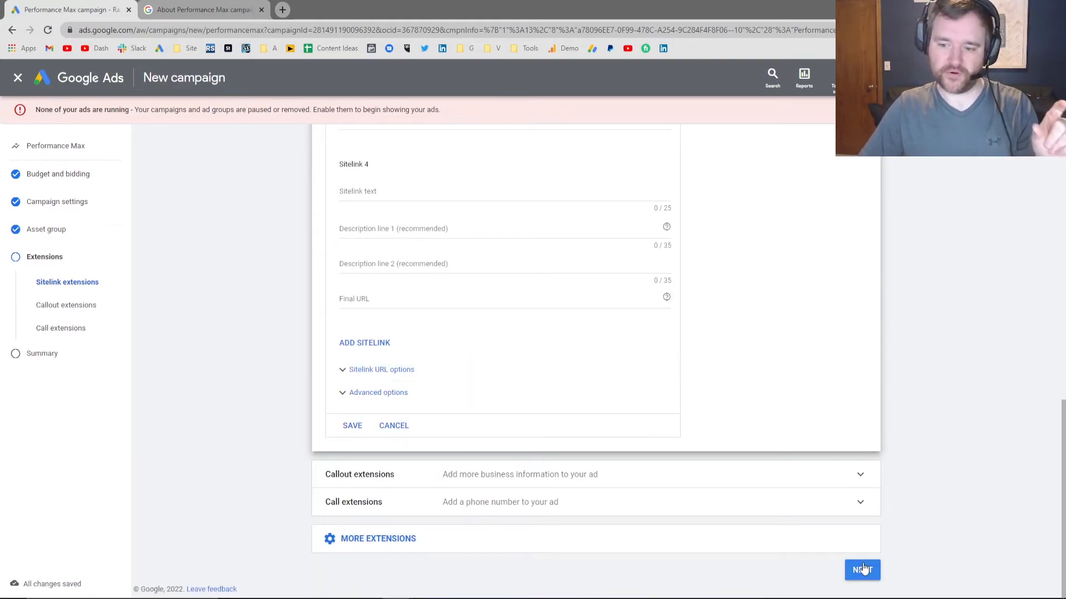
click(862, 569)
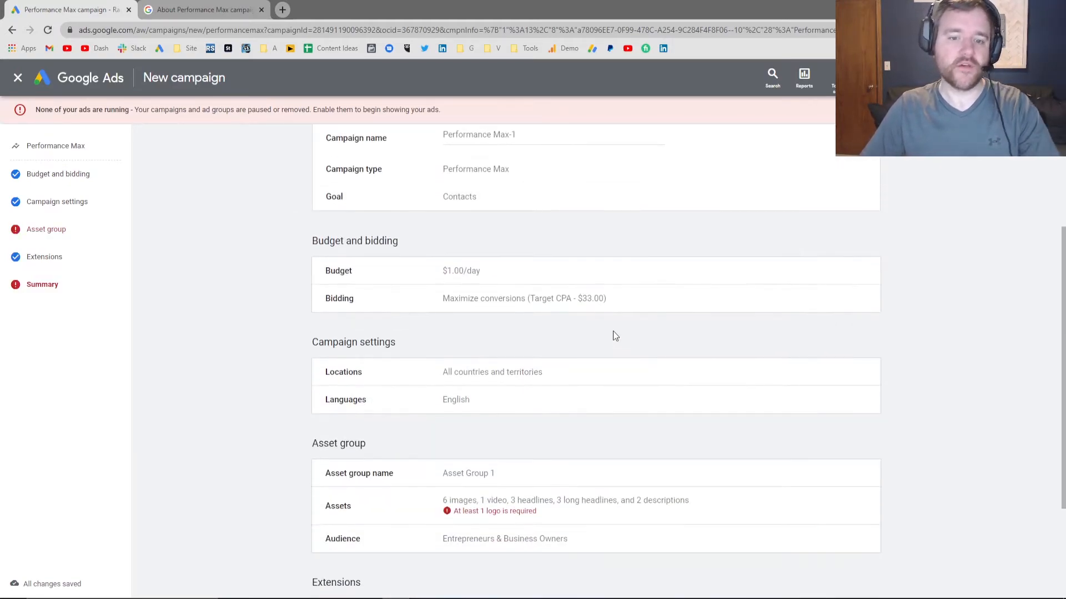